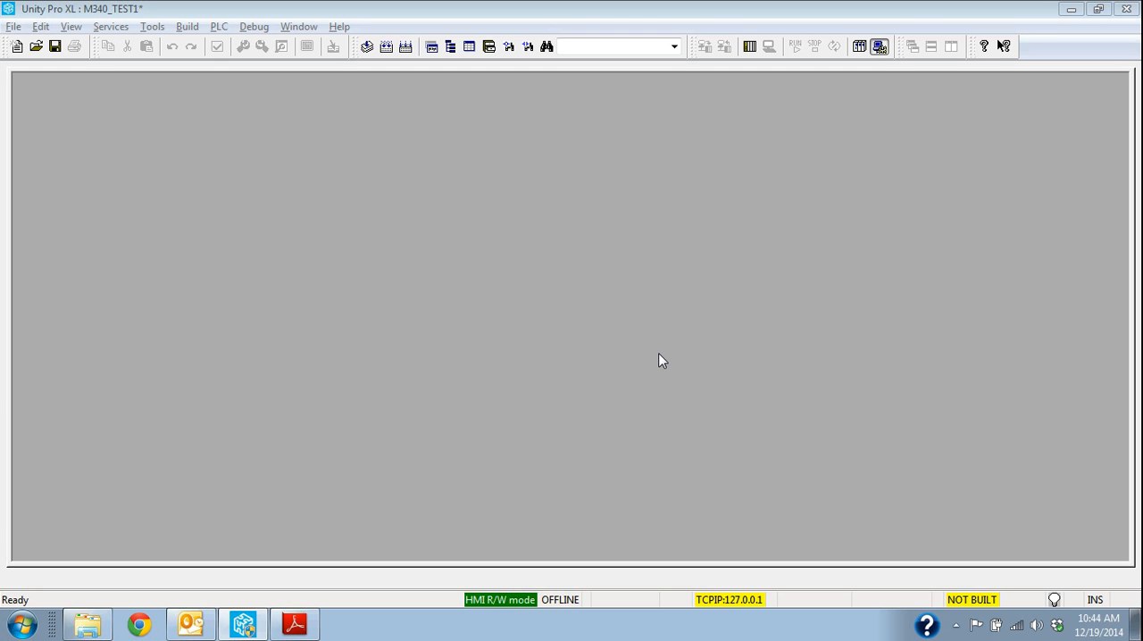
pyautogui.moveTo(184, 12)
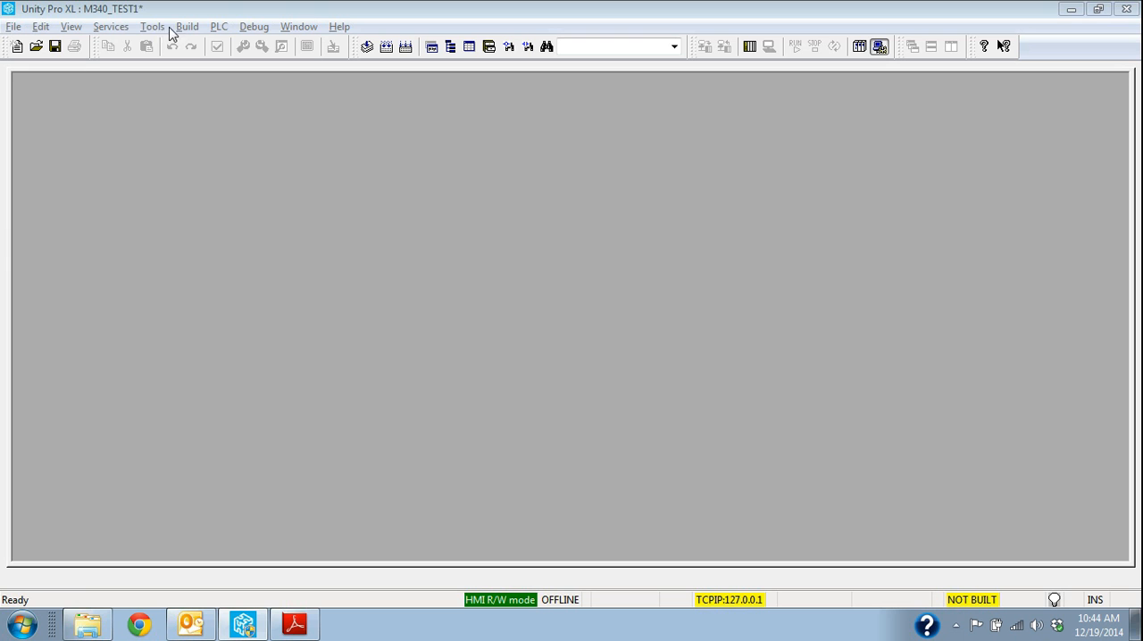
# - Display the Project Browser's structural tree for the M340_TEST1 project
pyautogui.click(154, 25)
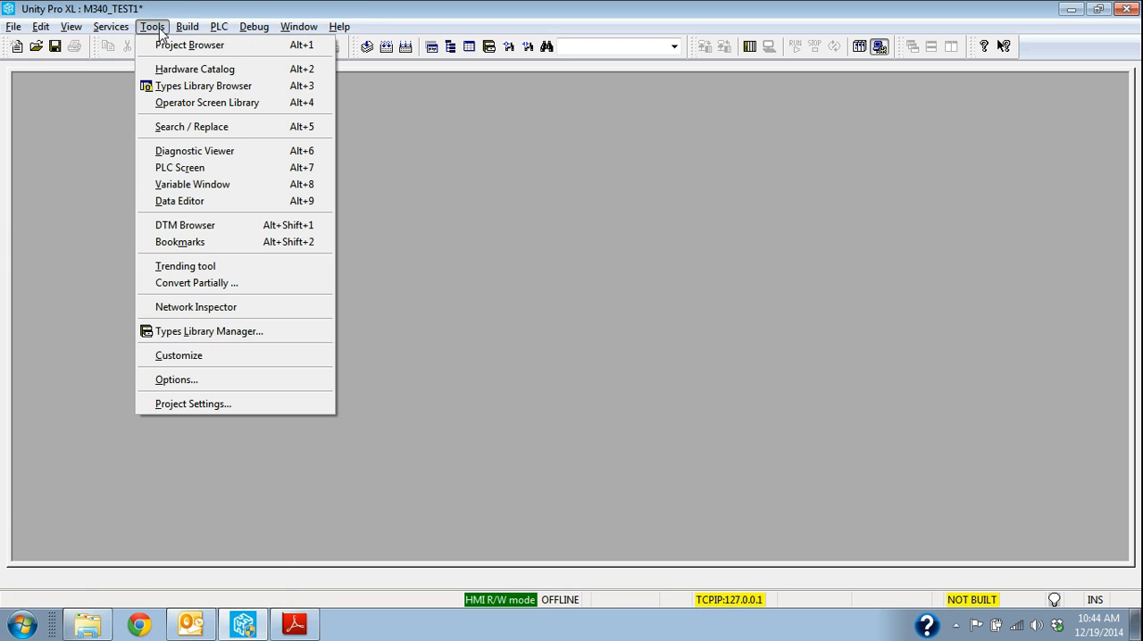
pyautogui.click(189, 45)
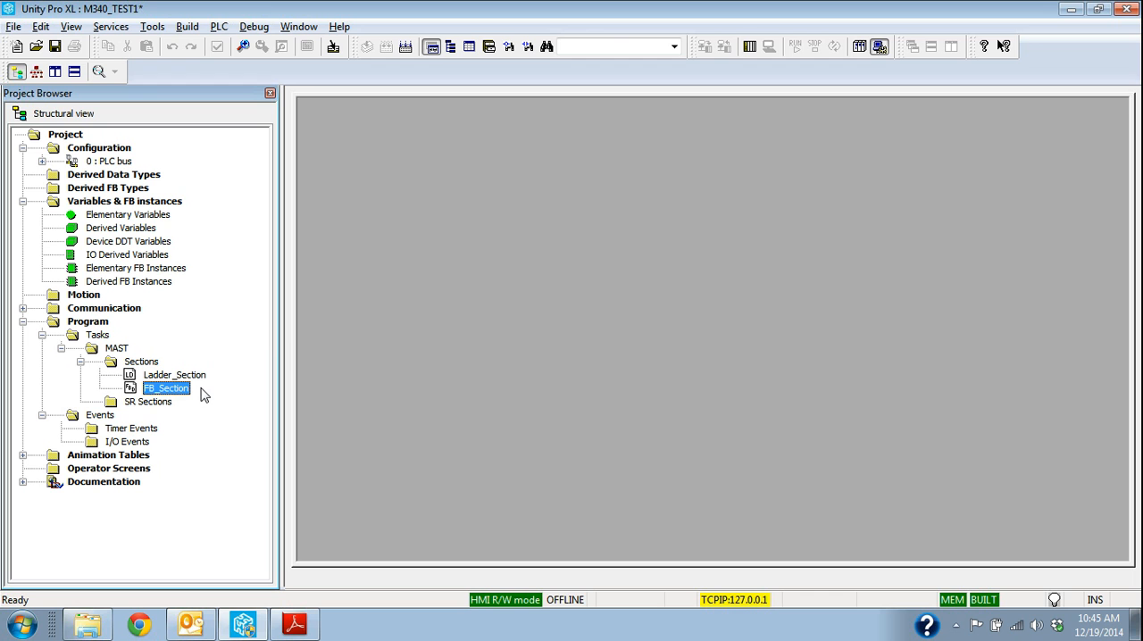
pyautogui.moveTo(325, 188)
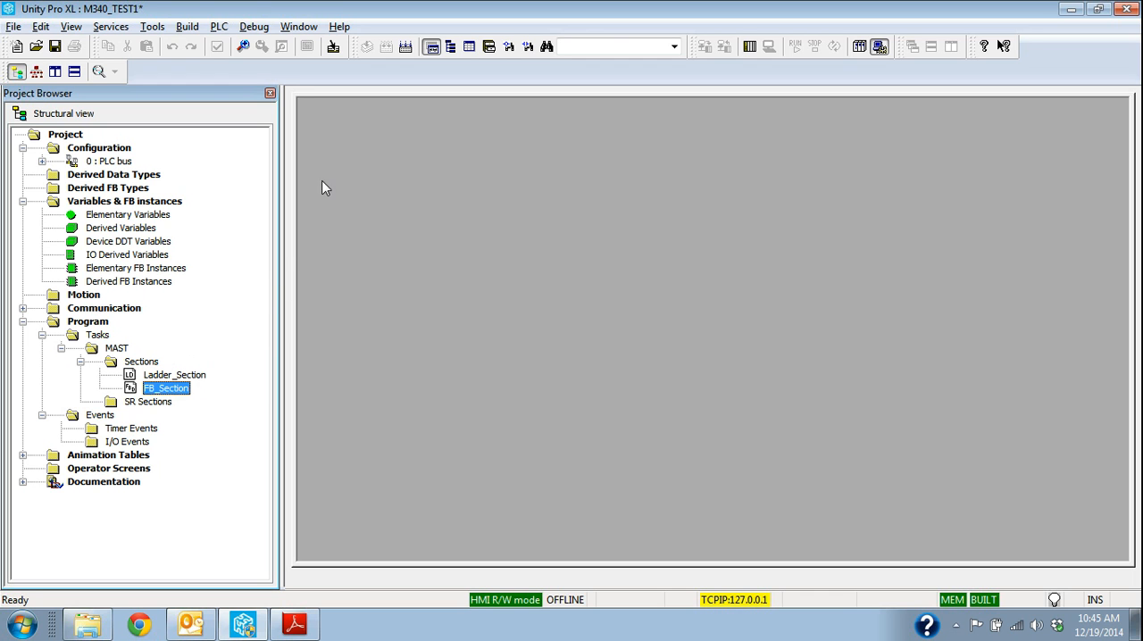
# - Create an ST-language section named ST_Section under the MAST task's Sections
pyautogui.rightClick(141, 361)
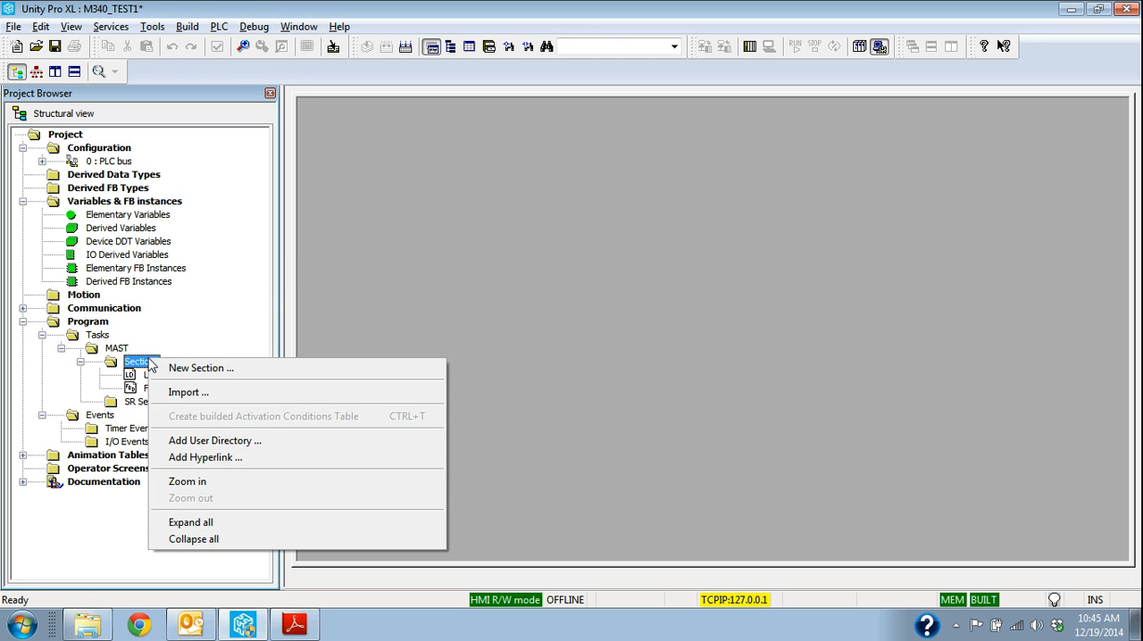
pyautogui.moveTo(108, 348)
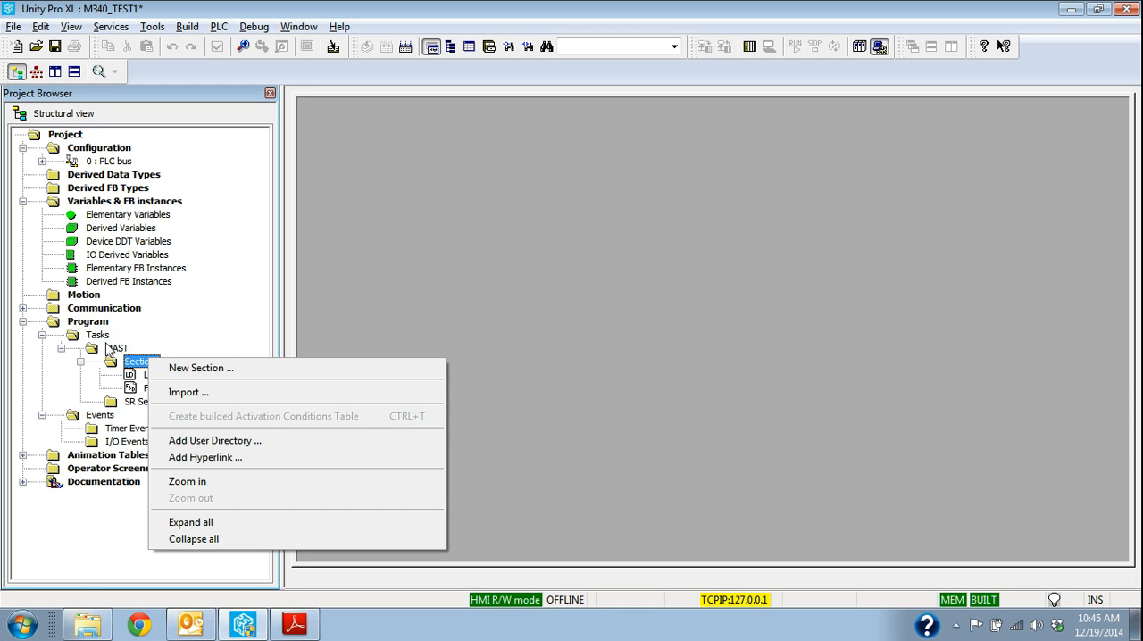
pyautogui.moveTo(214, 368)
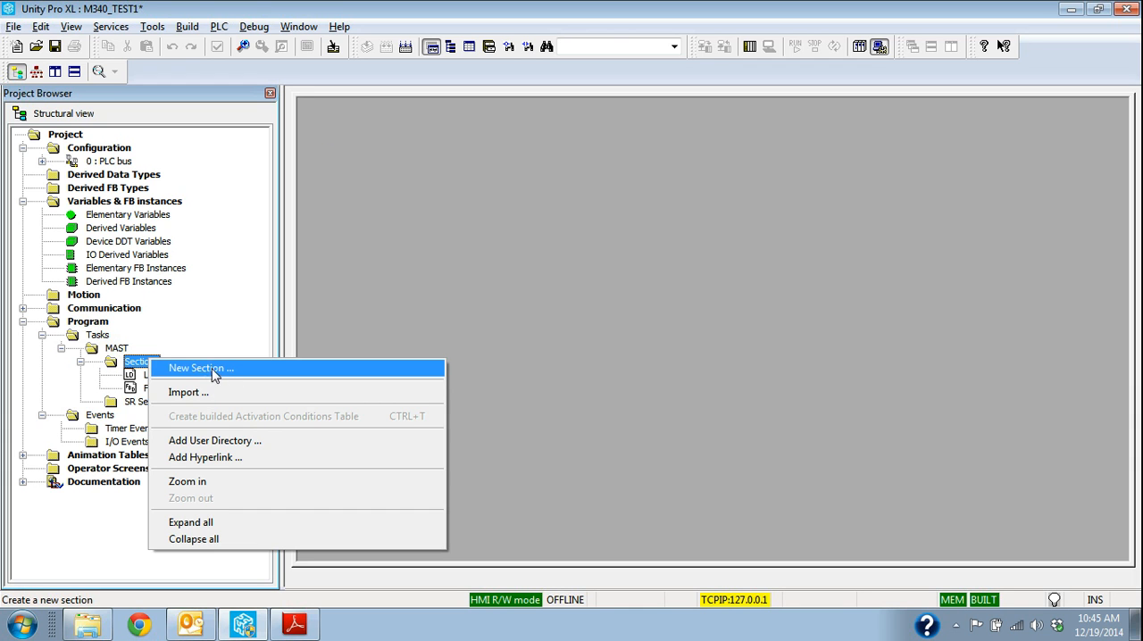
pyautogui.click(208, 368)
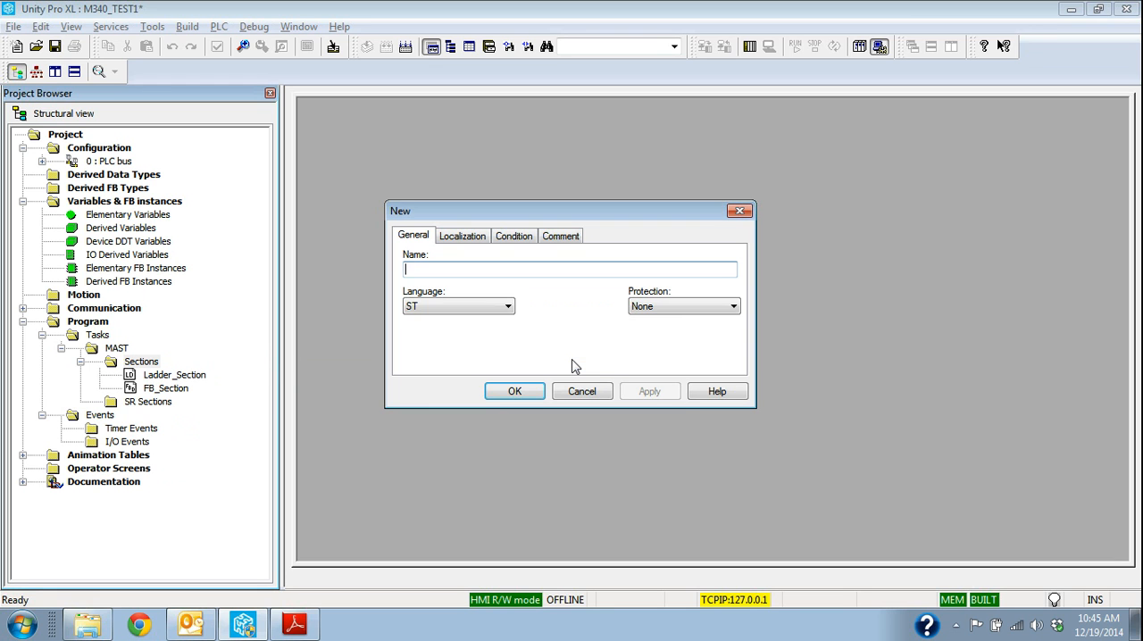
pyautogui.write('ST_Section')
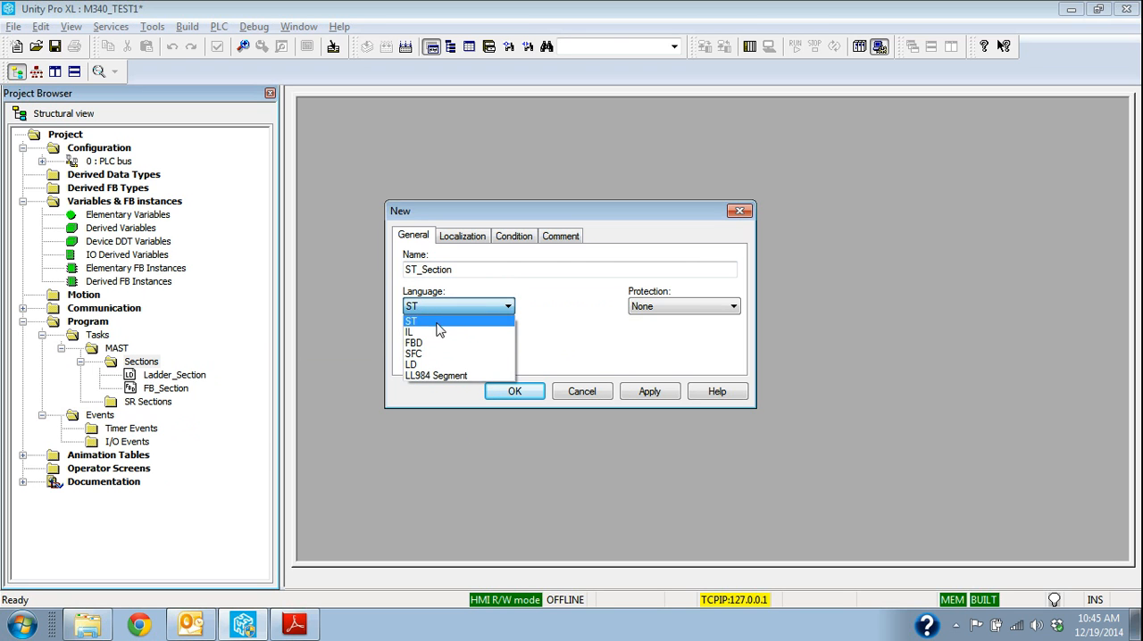
pyautogui.click(410, 321)
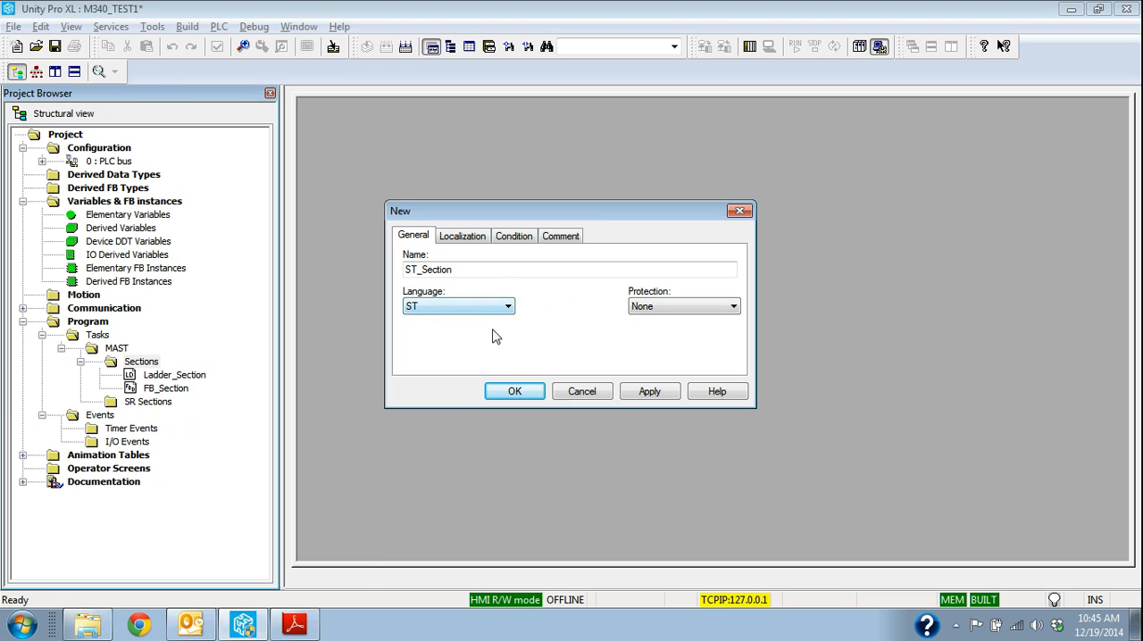
pyautogui.click(515, 391)
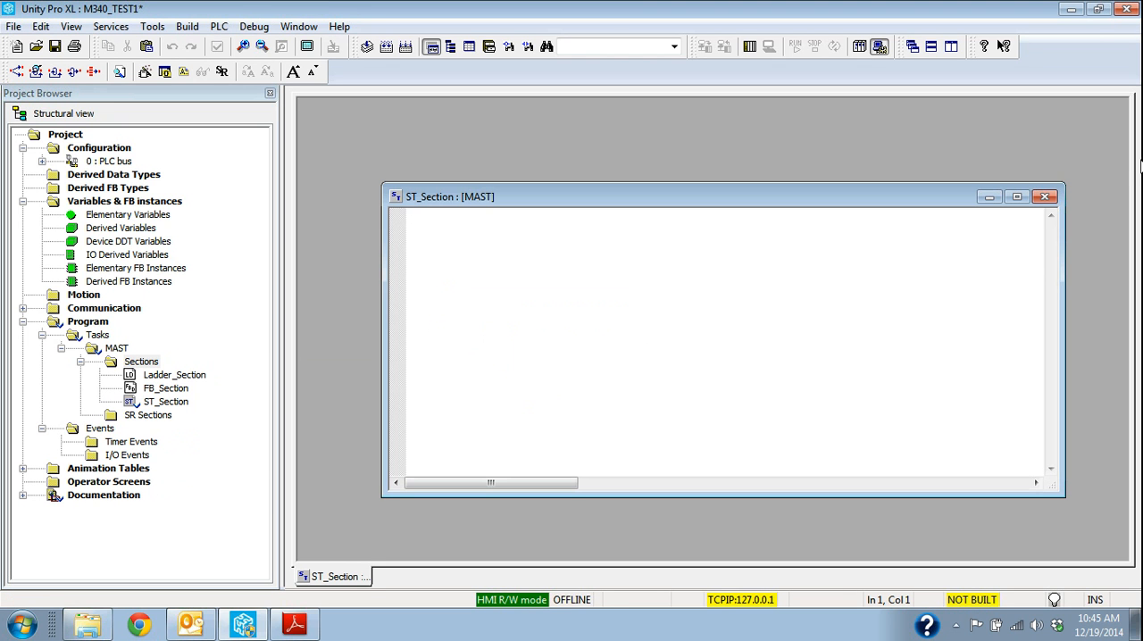
# - Maximize ST_Section, then open Ladder_Section and inspect its Start contact and Motor_One coil
pyautogui.click(1016, 200)
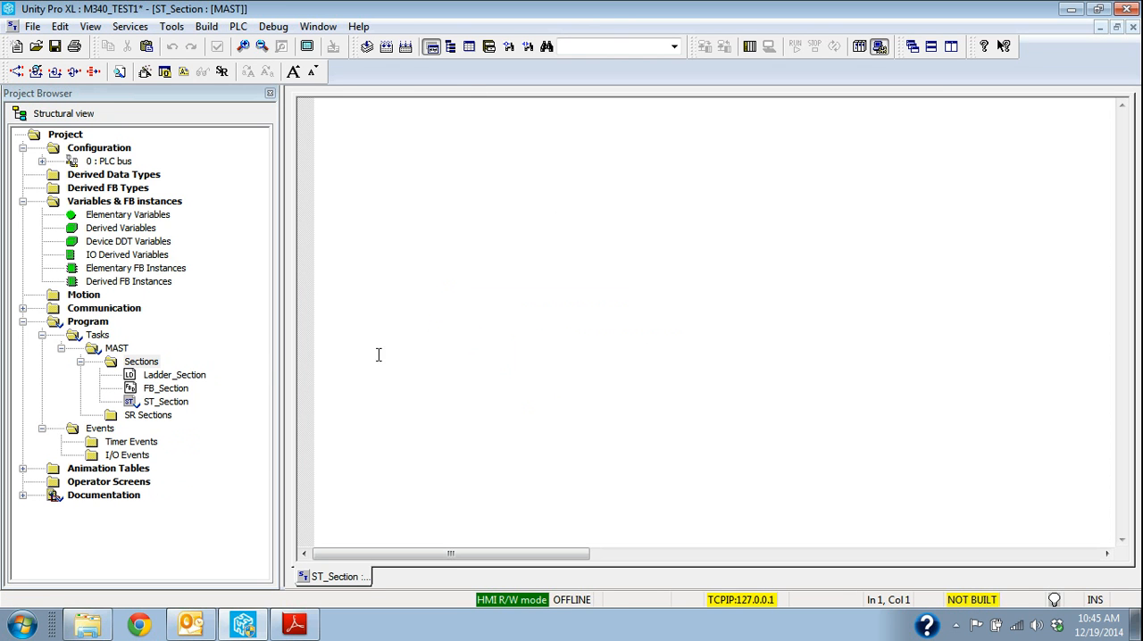
pyautogui.moveTo(434, 104)
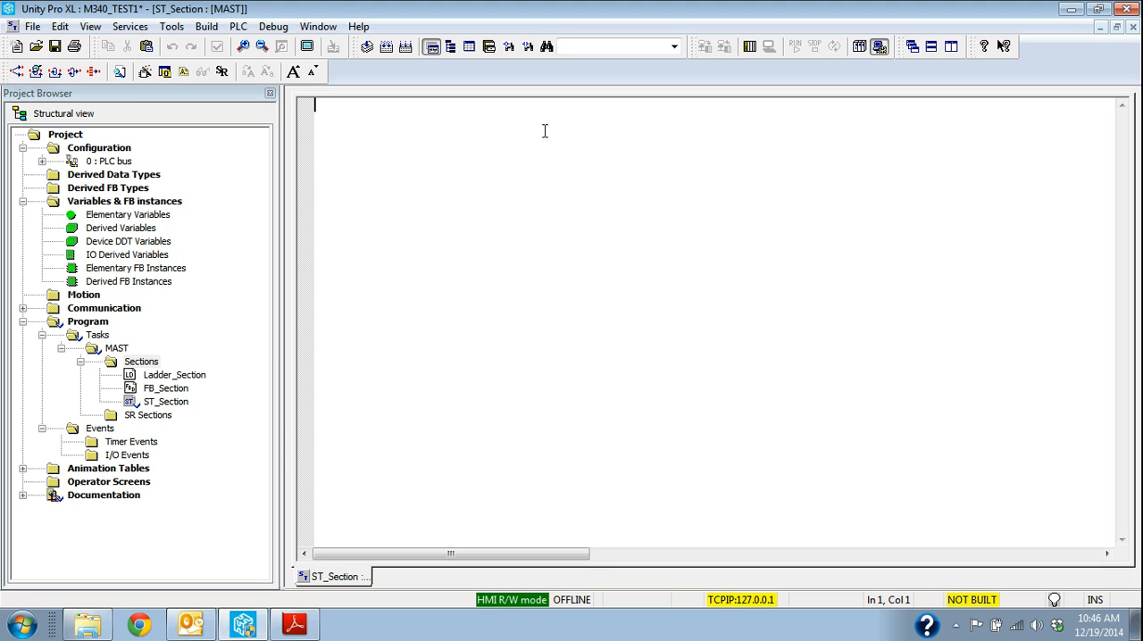
pyautogui.click(175, 375)
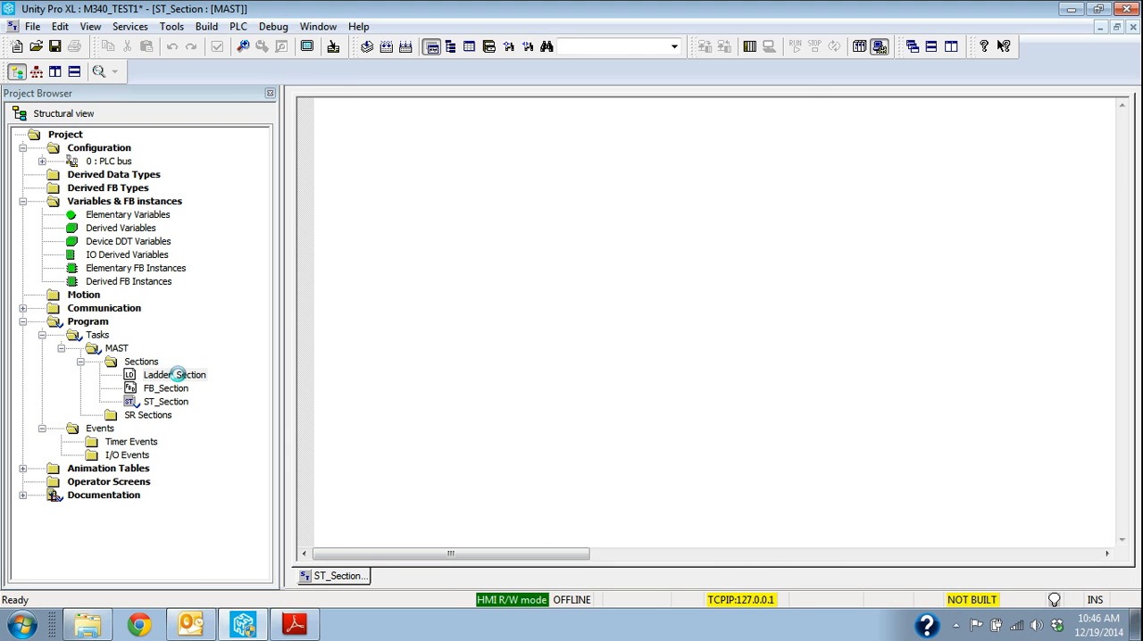
pyautogui.doubleClick(176, 374)
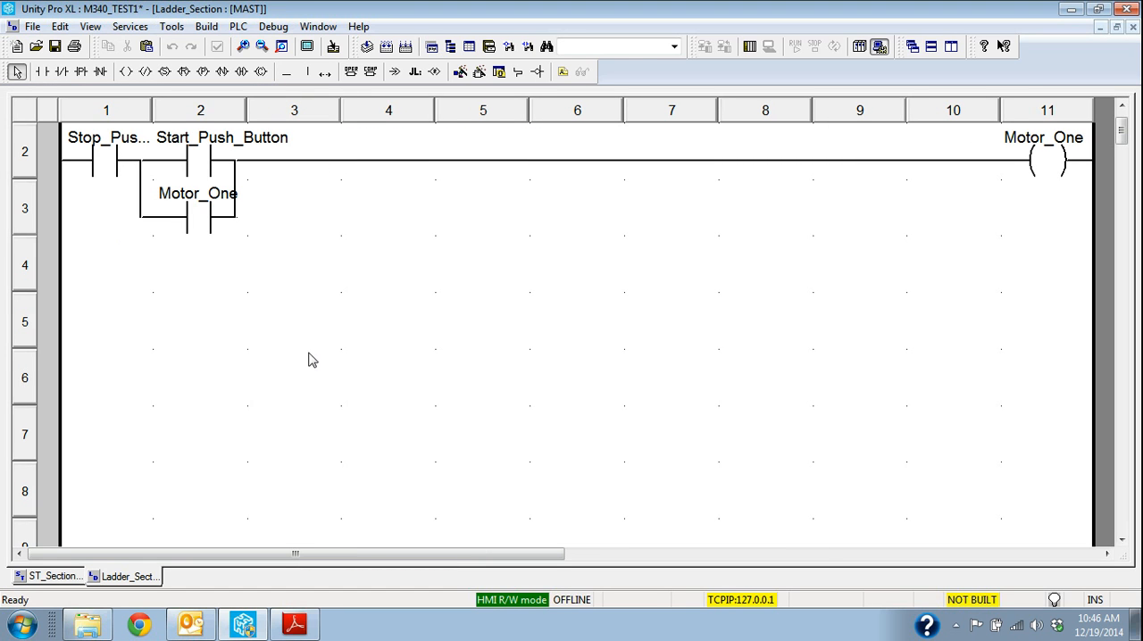
pyautogui.moveTo(1014, 272)
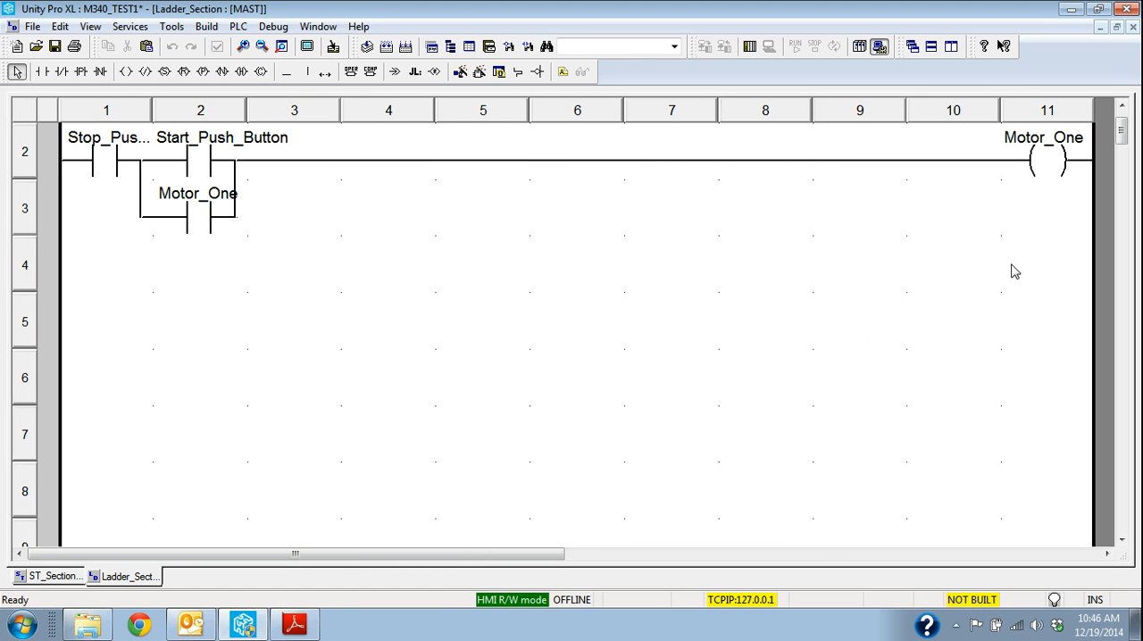
pyautogui.click(1046, 165)
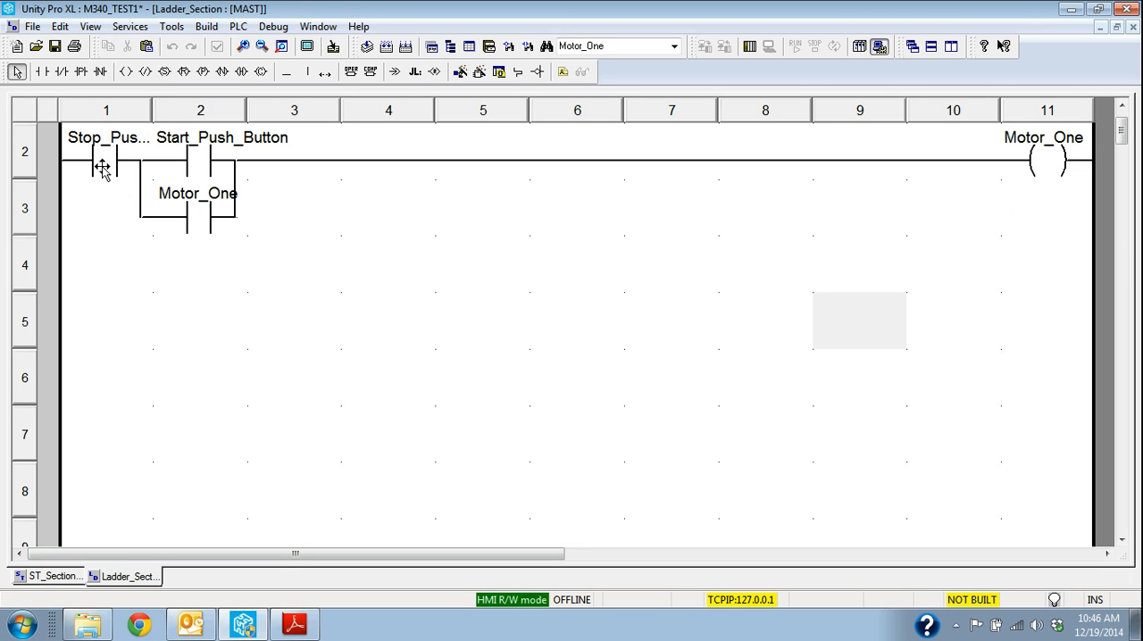
pyautogui.click(199, 155)
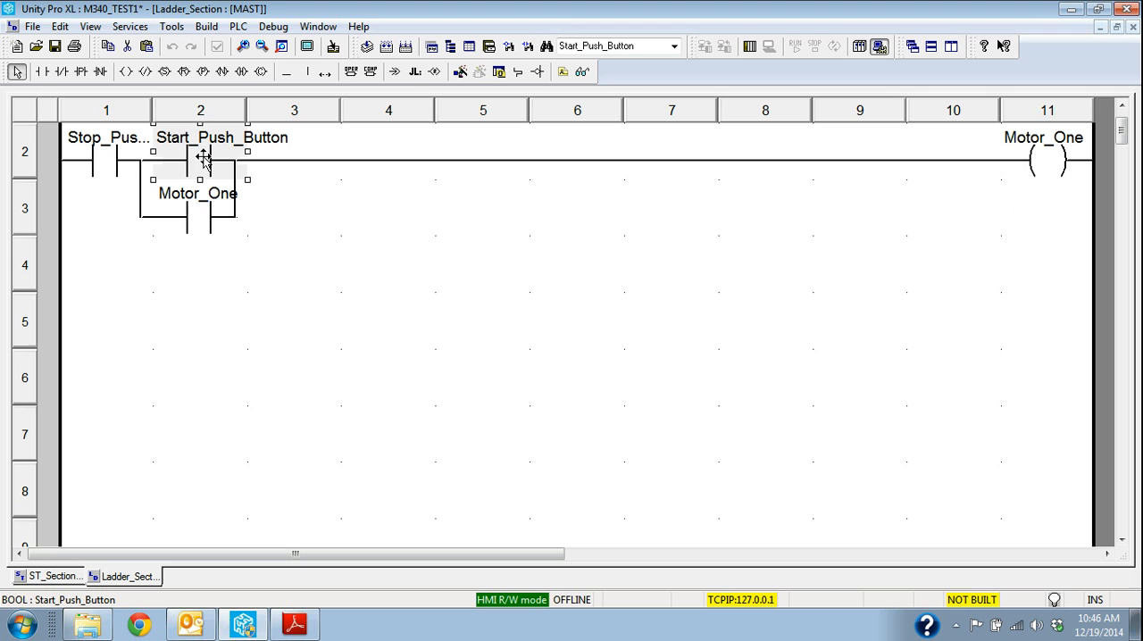
pyautogui.moveTo(913, 194)
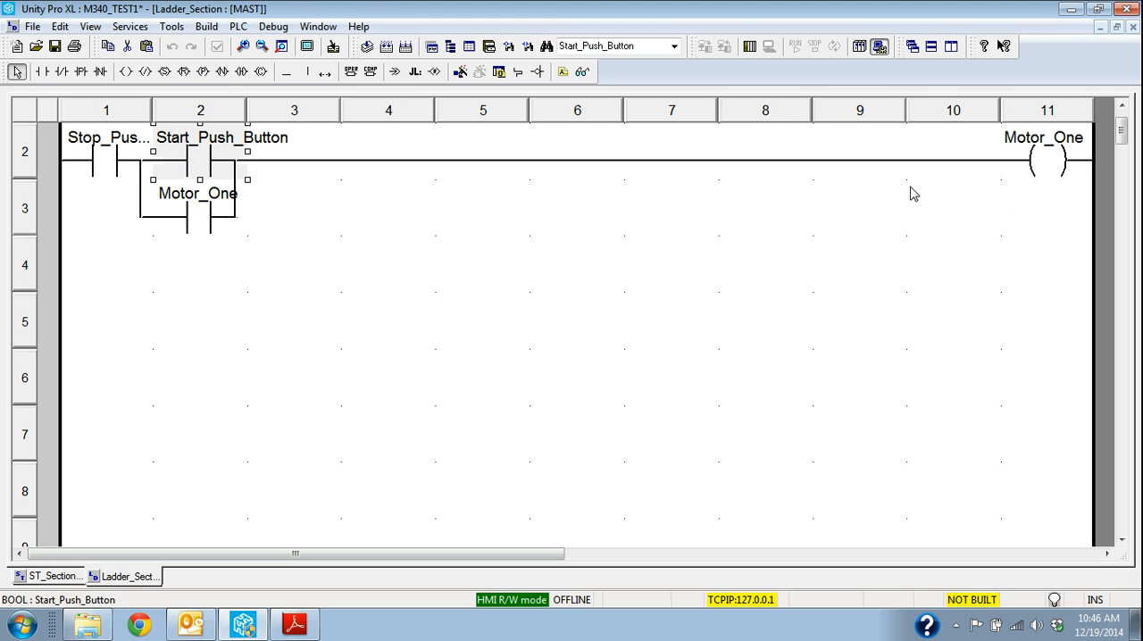
pyautogui.click(1045, 166)
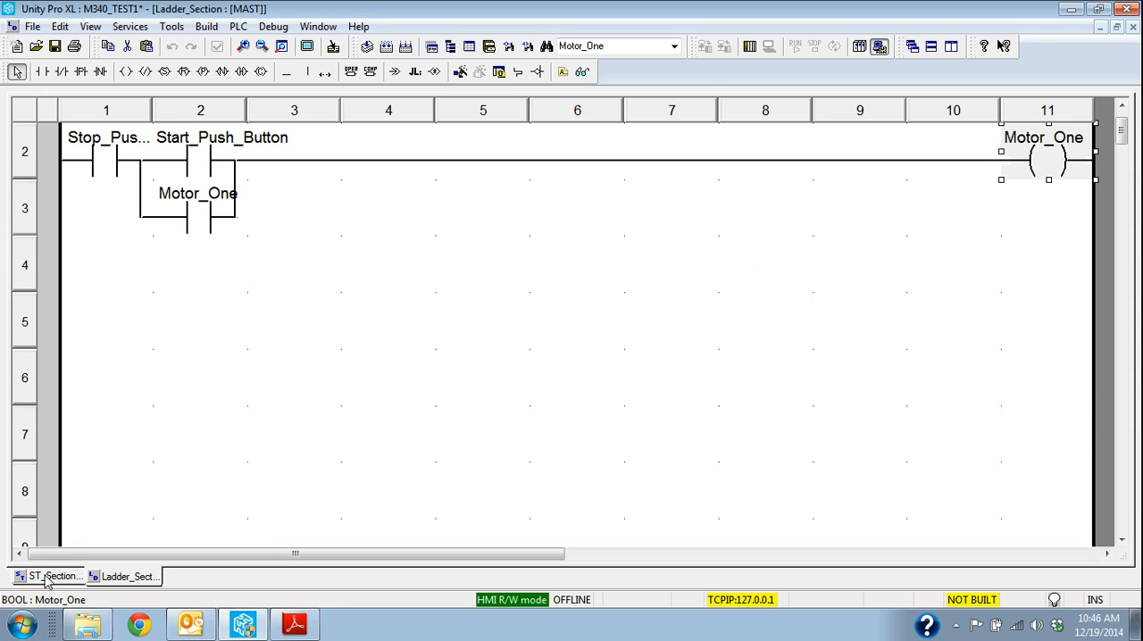
# - Begin the ST_Section statement with 'Motor_One:='
pyautogui.click(49, 577)
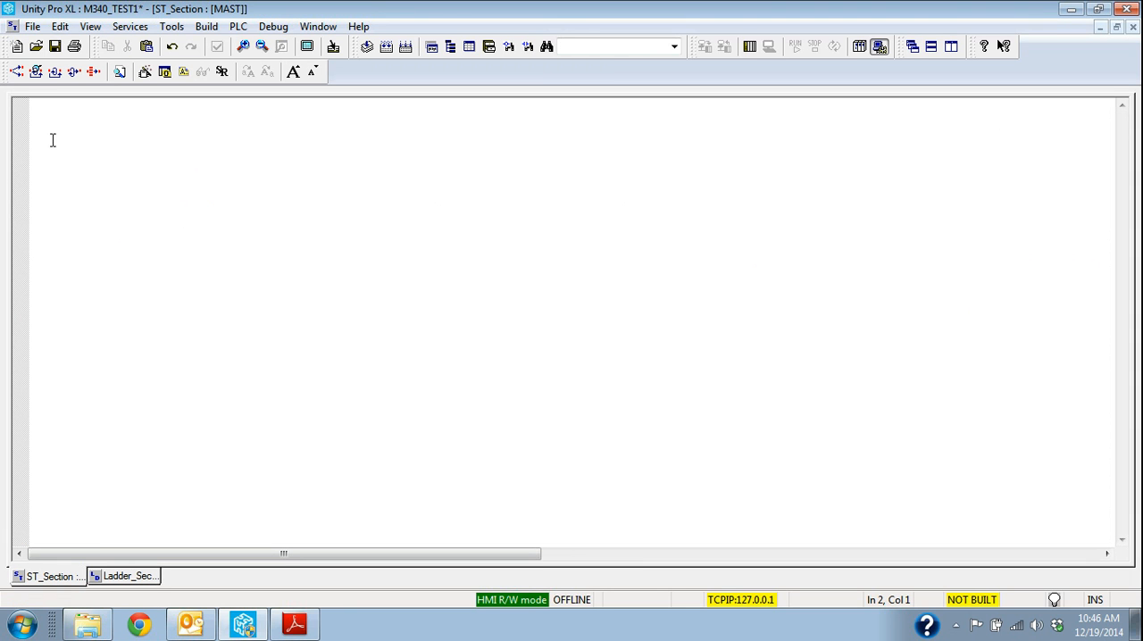
pyautogui.write('Motor')
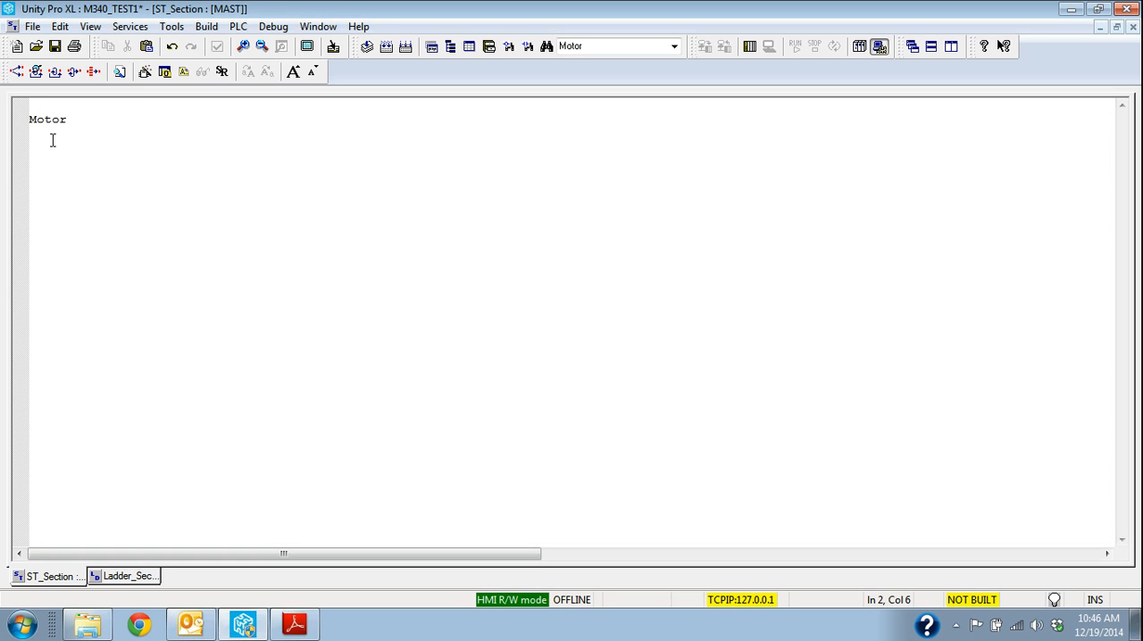
pyautogui.write('_One')
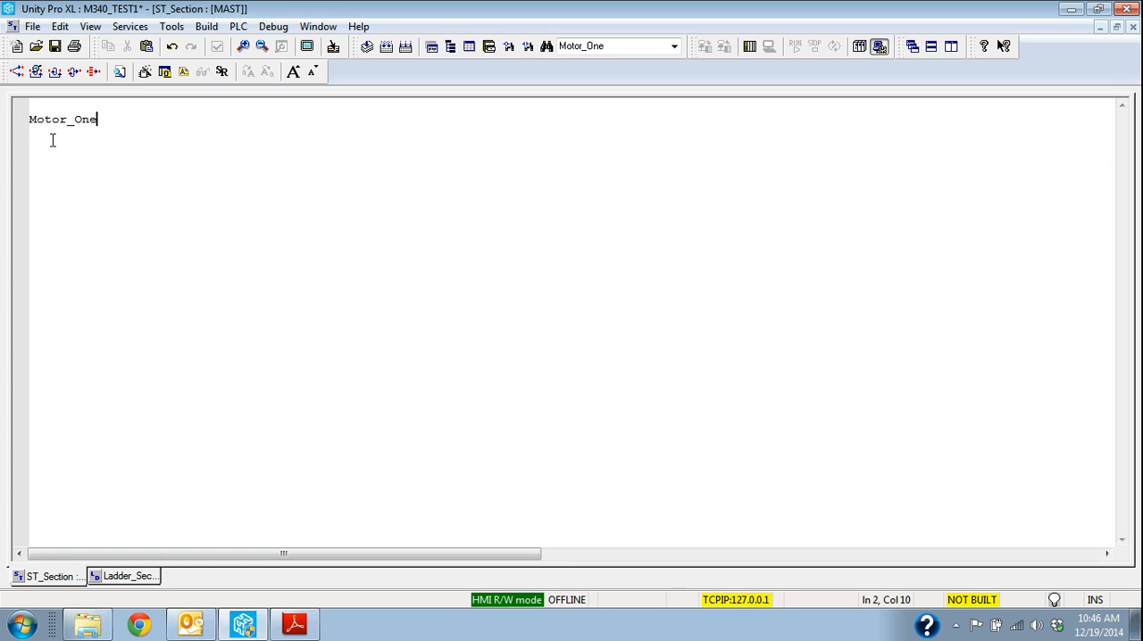
pyautogui.write(':+')
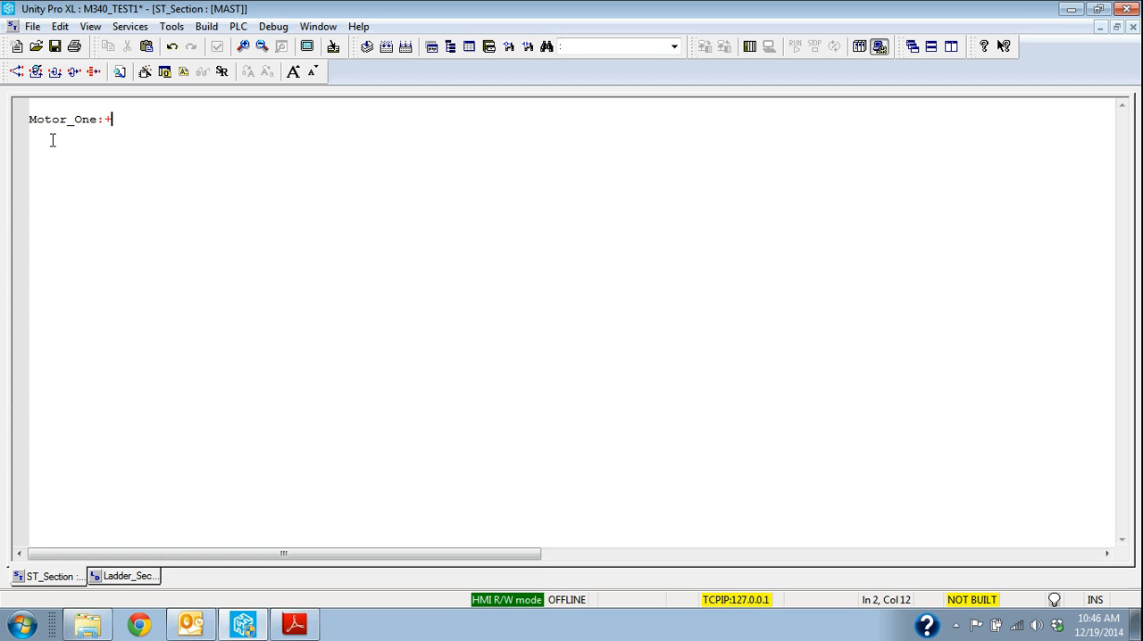
pyautogui.write('=')
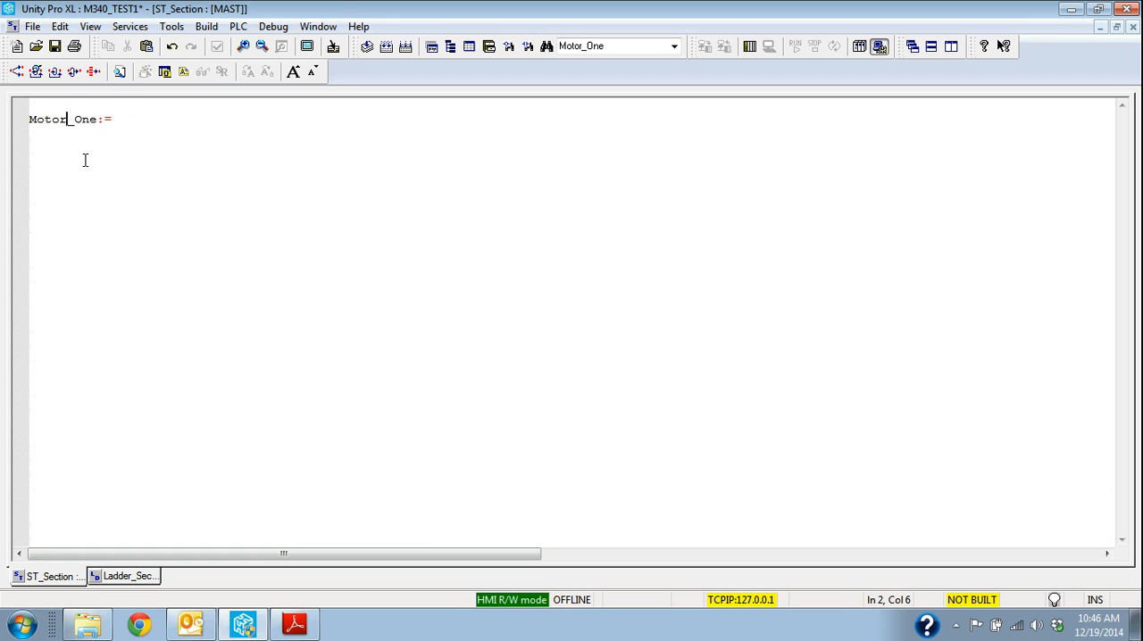
pyautogui.click(130, 576)
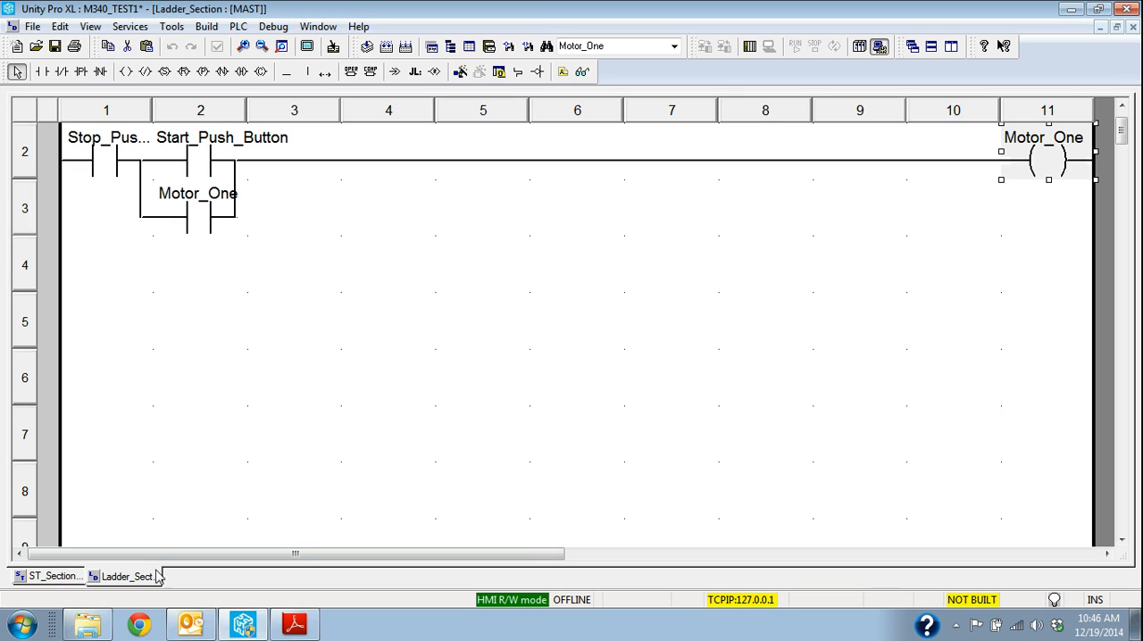
pyautogui.moveTo(286, 131)
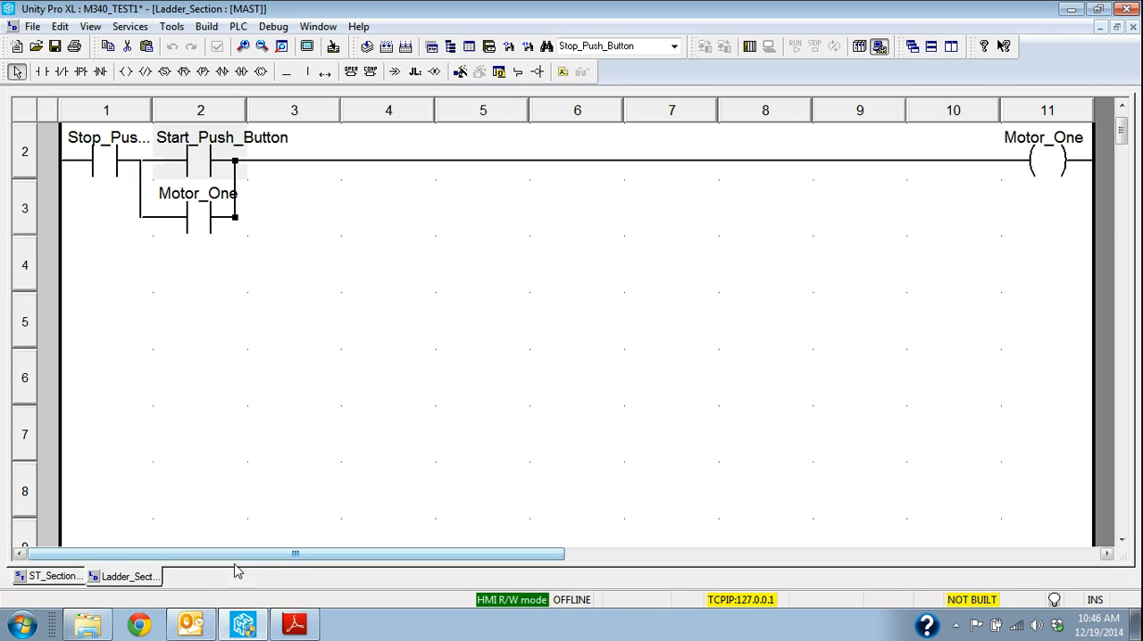
pyautogui.click(49, 575)
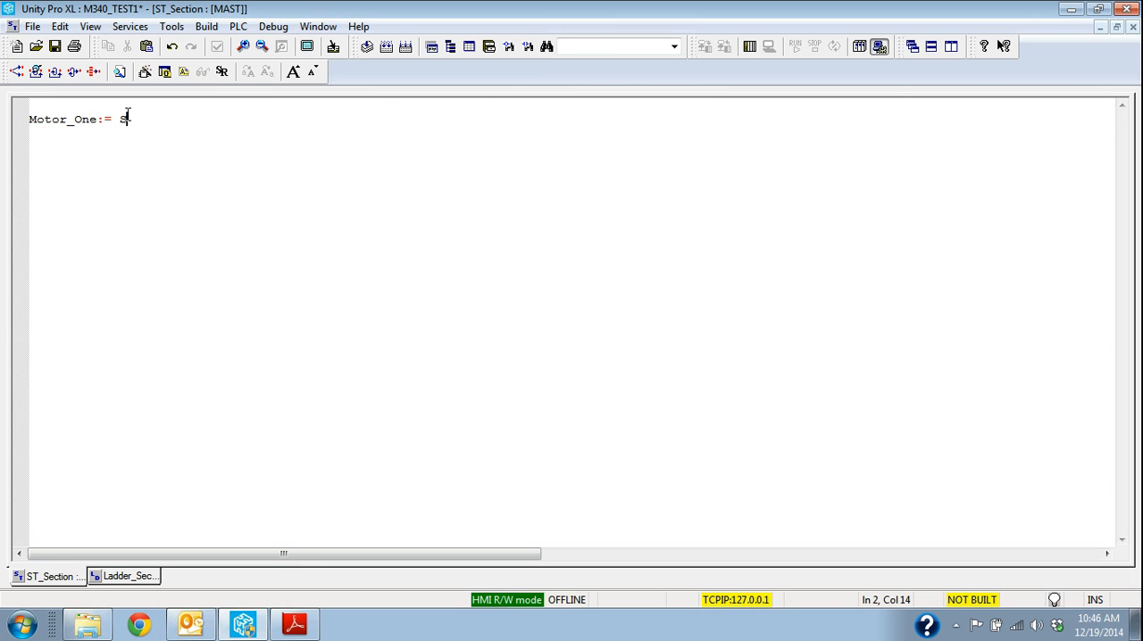
# - Complete the right-hand side as 'Stop_Push_Button and Start_Push_Button;' after checking the ladder rung
pyautogui.write('top_Push')
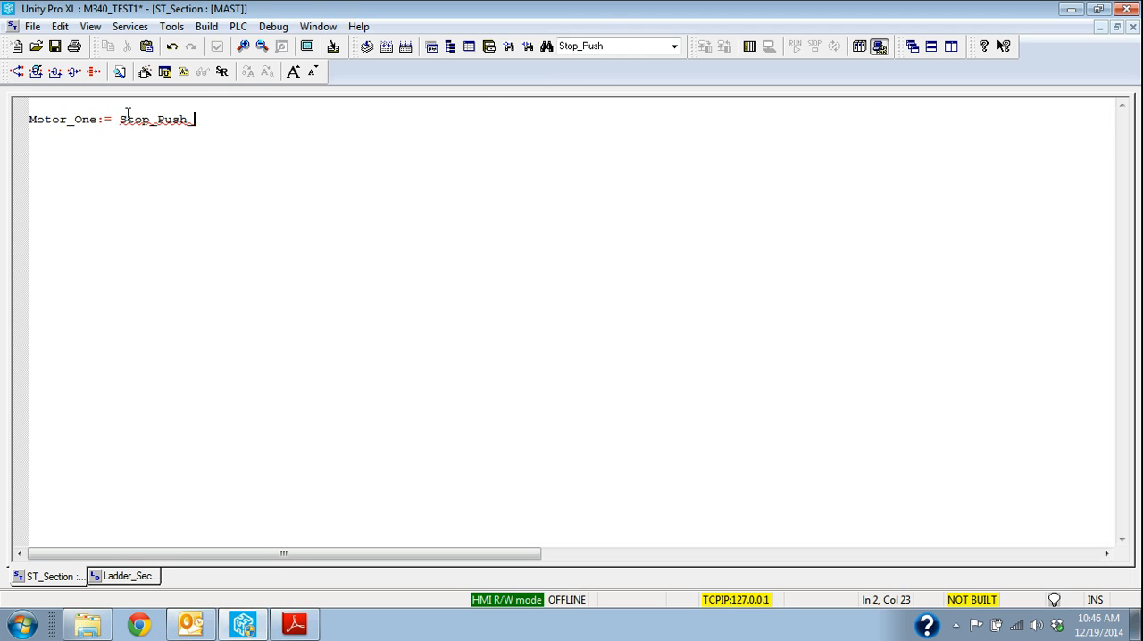
pyautogui.write('Button and Start')
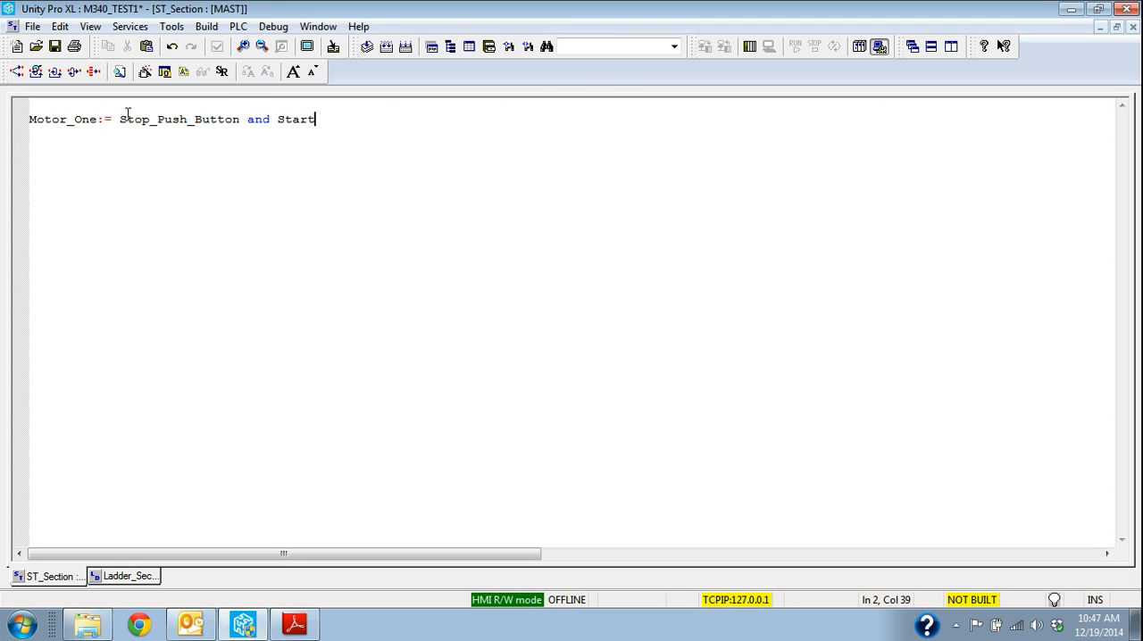
pyautogui.write('_Push')
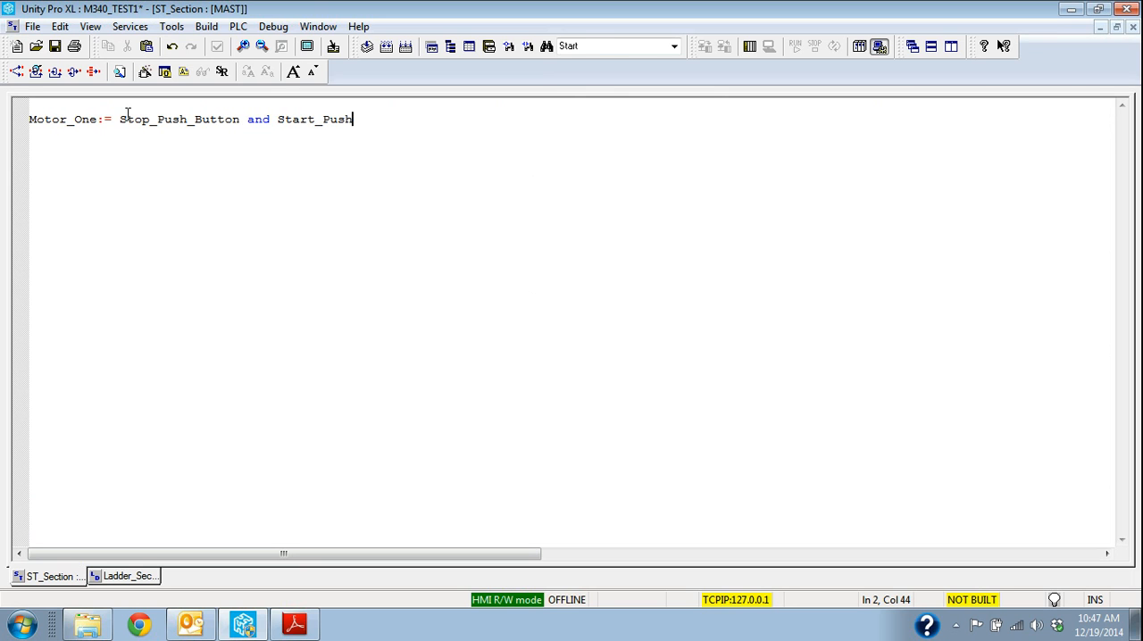
pyautogui.write('_')
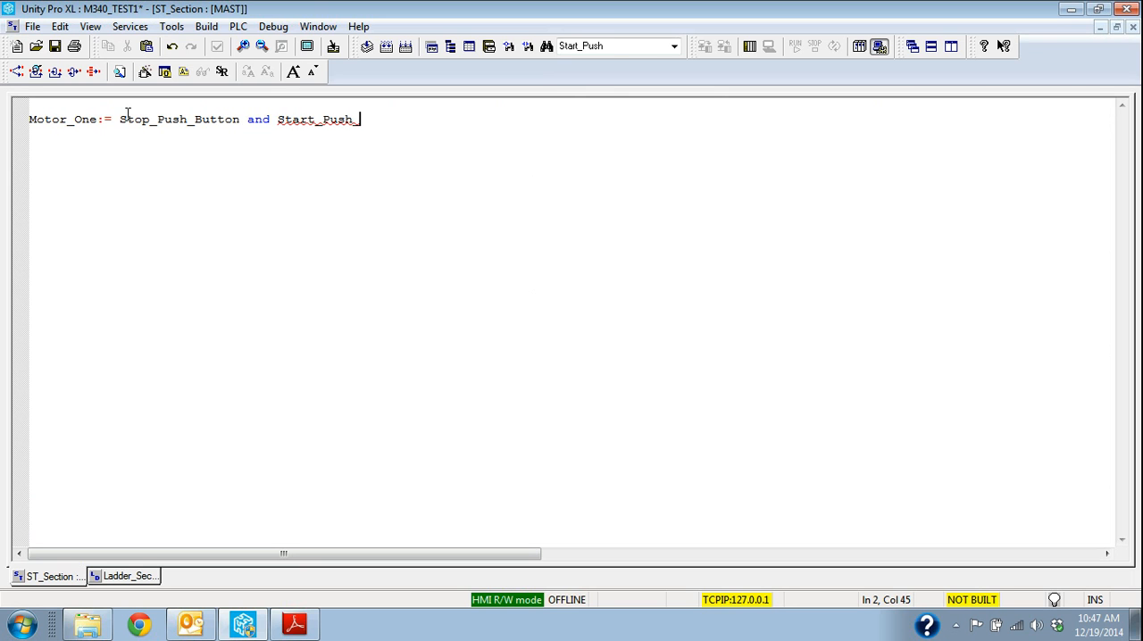
pyautogui.write('_Butto')
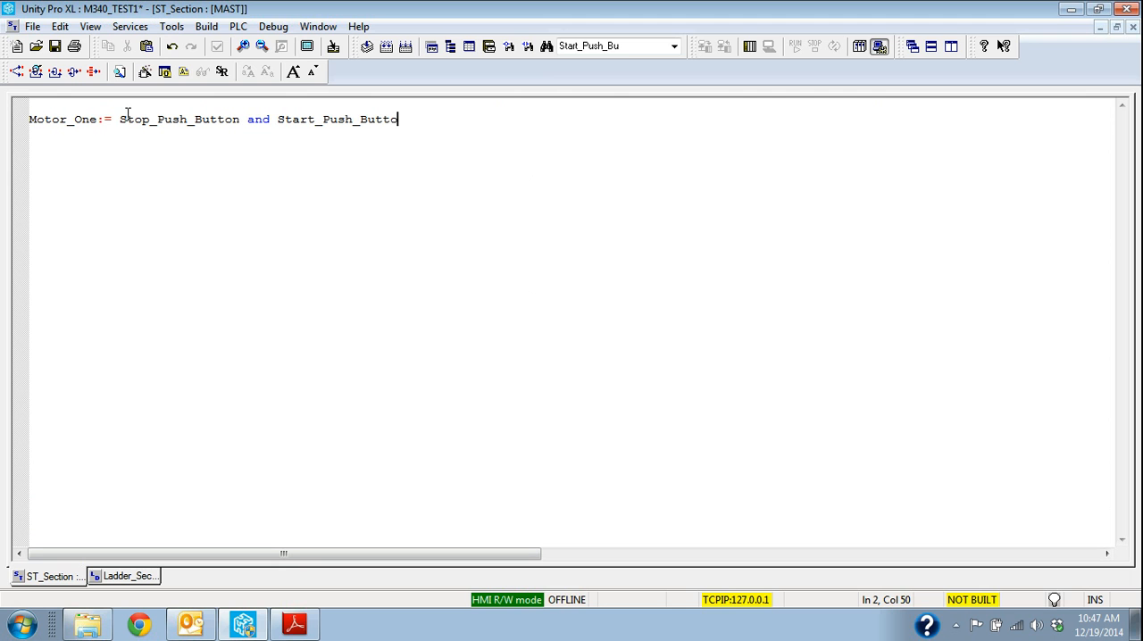
pyautogui.write('n')
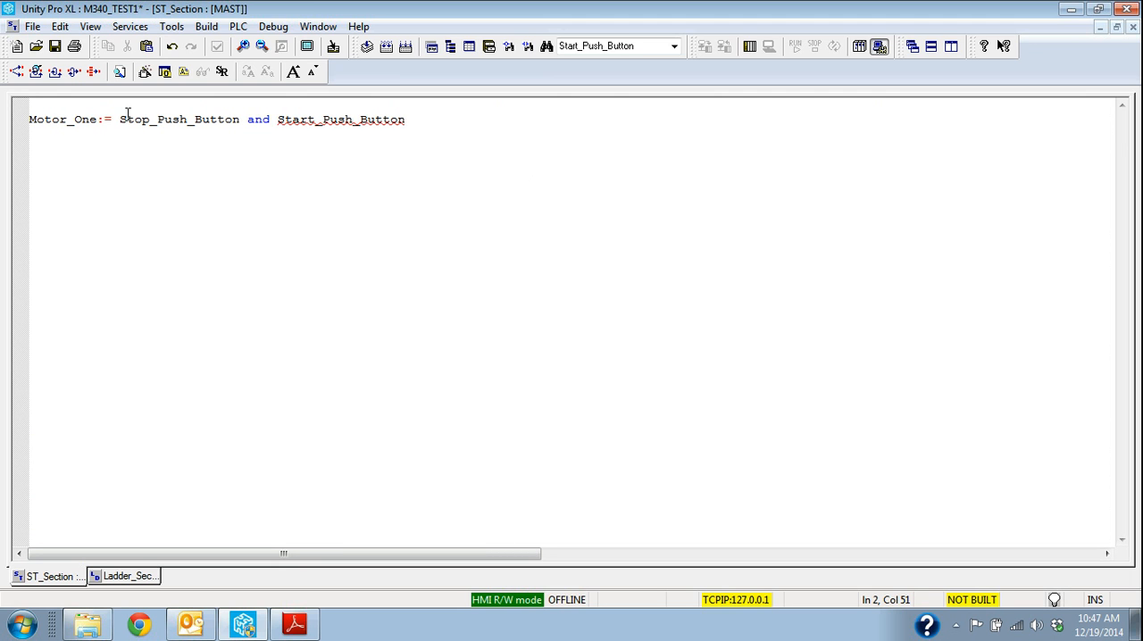
pyautogui.click(132, 576)
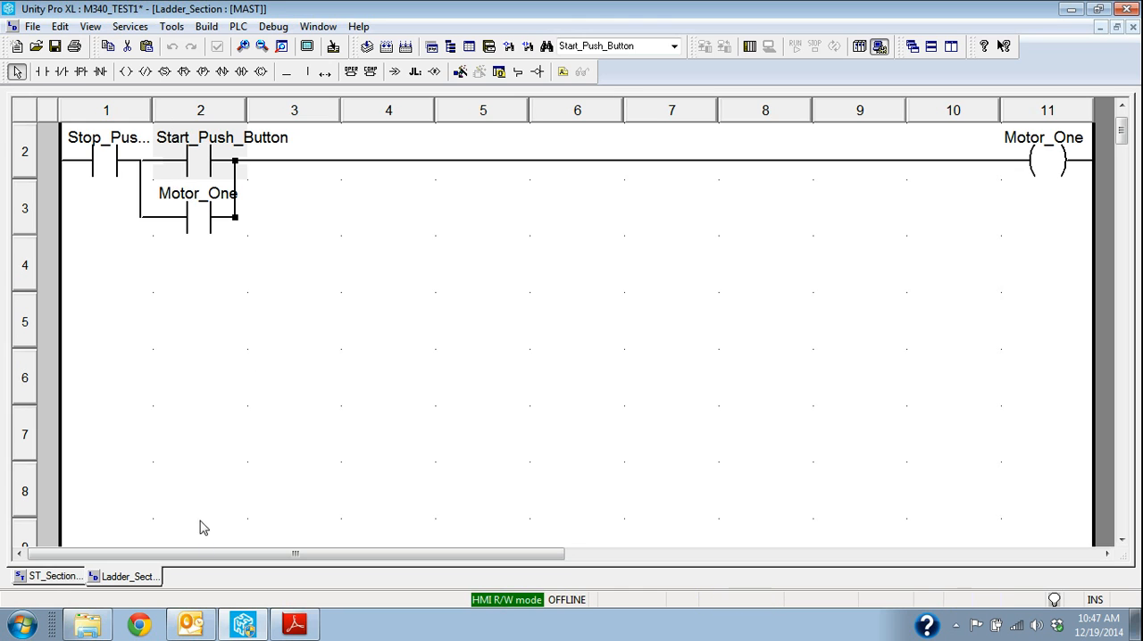
pyautogui.click(53, 576)
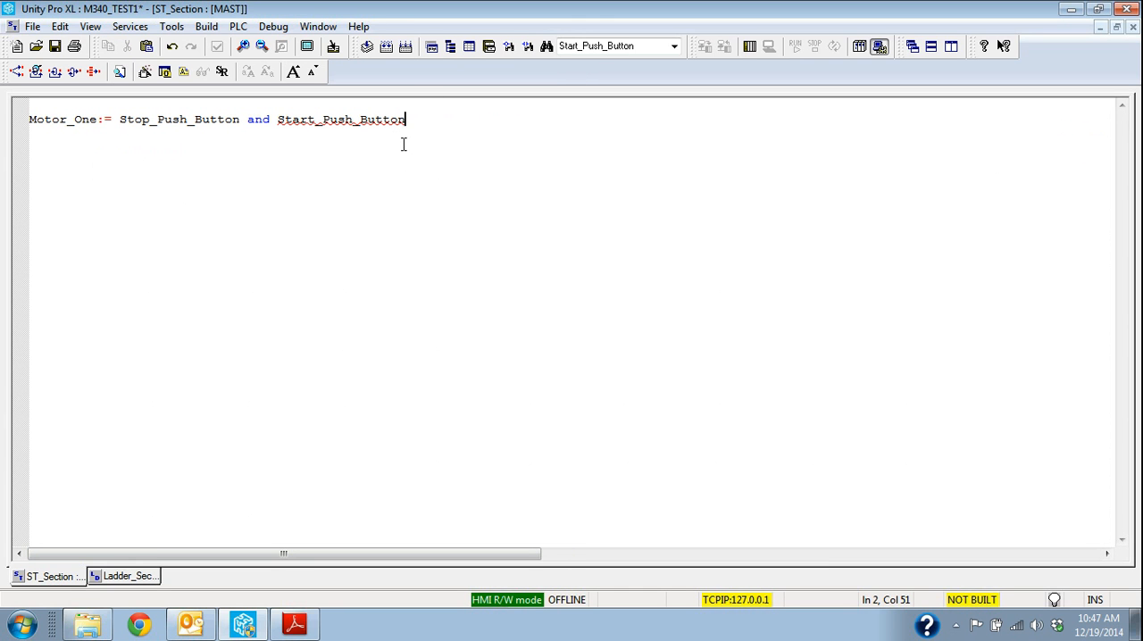
pyautogui.moveTo(305, 241)
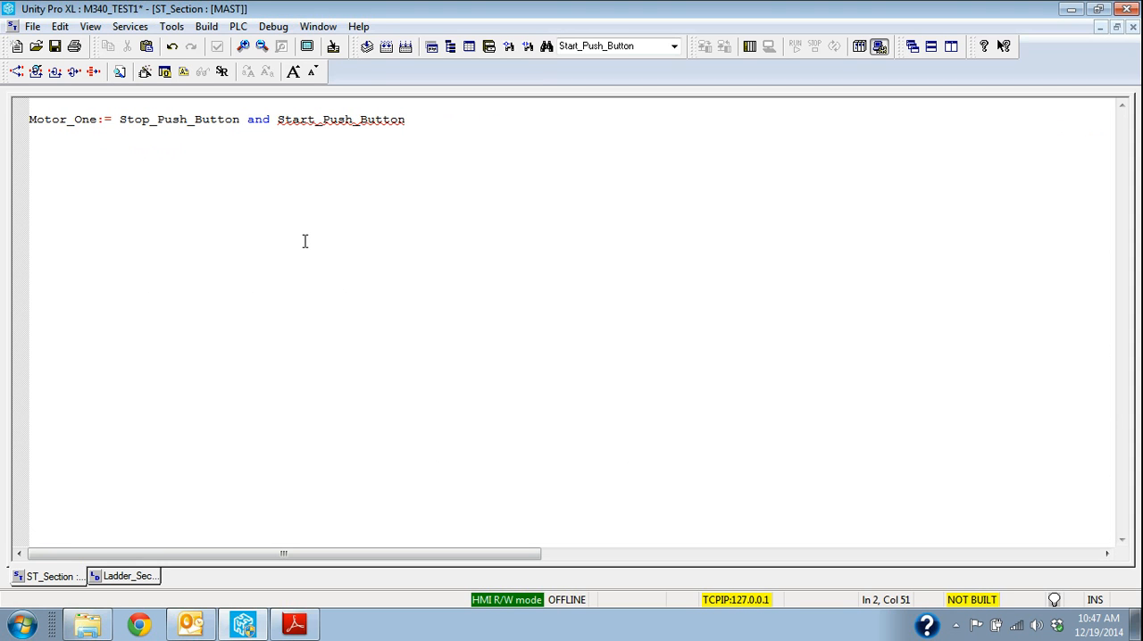
pyautogui.moveTo(163, 114)
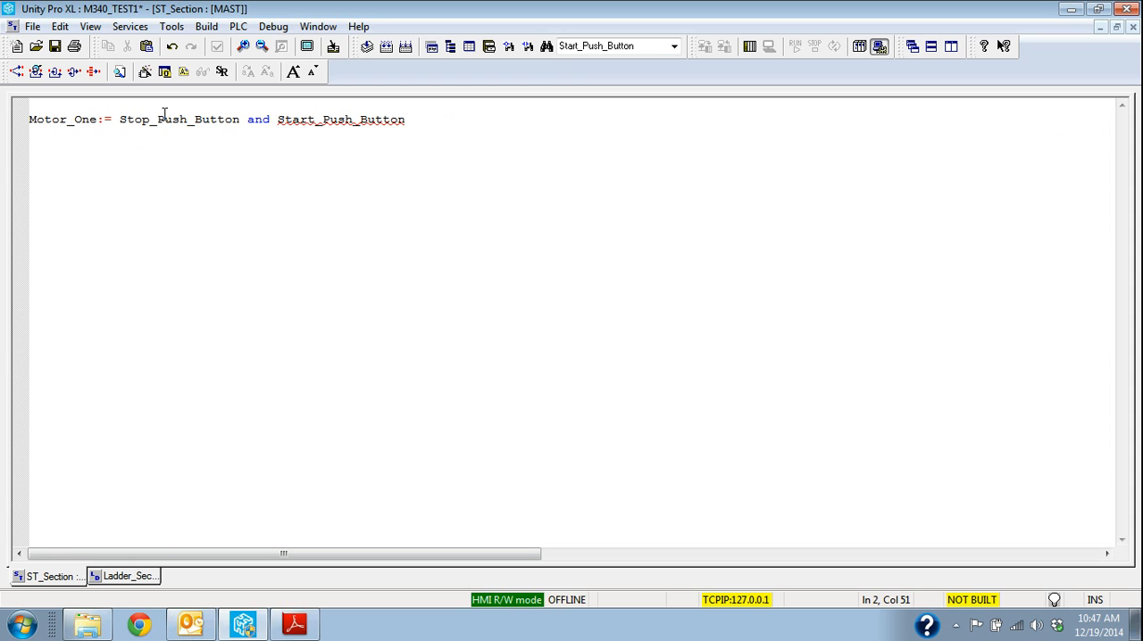
pyautogui.write(';')
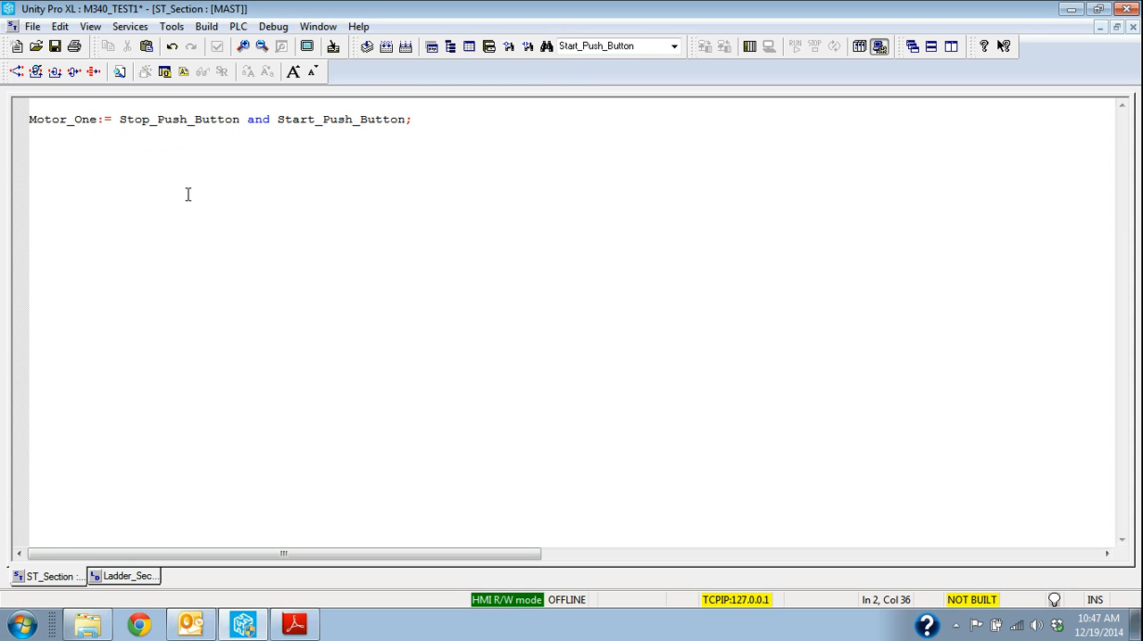
# - Insert the missing underscore to spell Stop_Push_Button, then view Ladder_Section
pyautogui.click(203, 119)
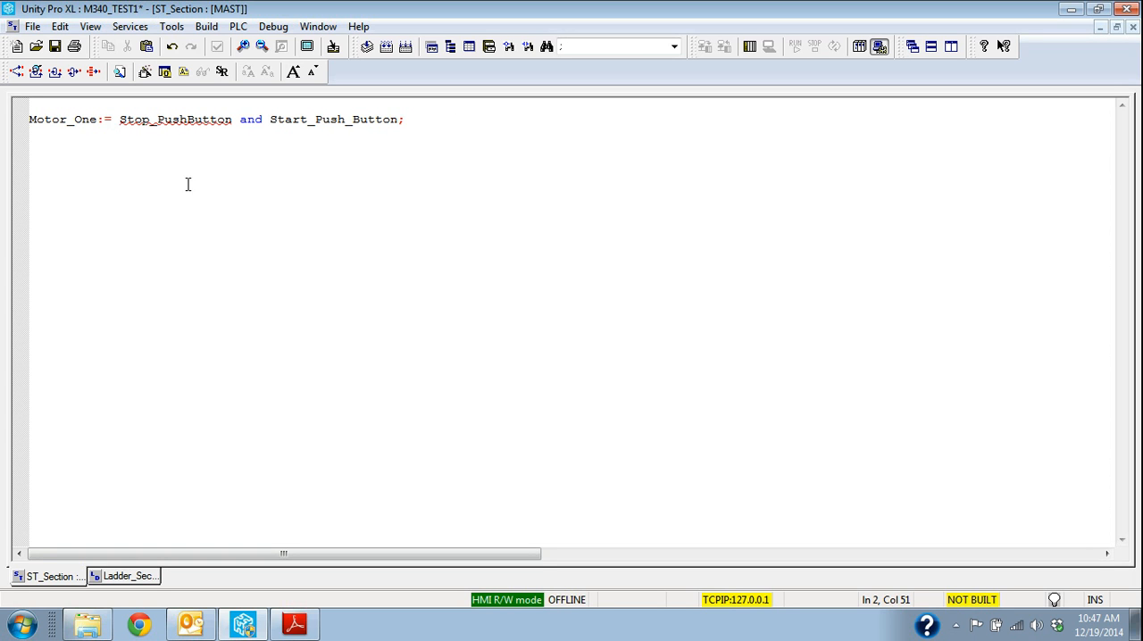
pyautogui.moveTo(164, 123)
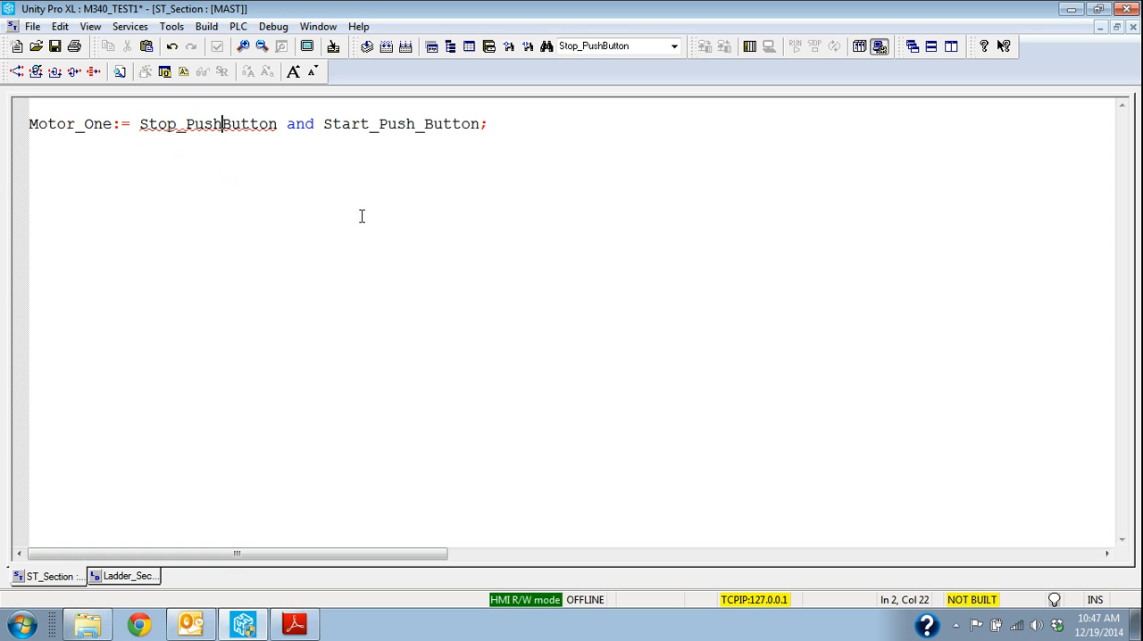
pyautogui.write('_')
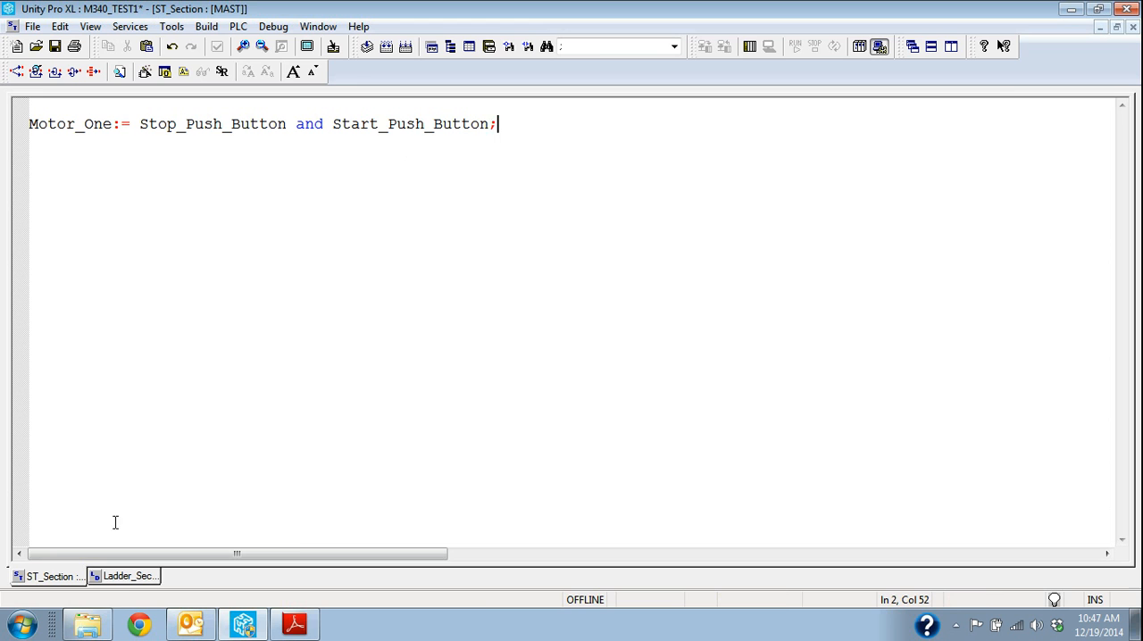
pyautogui.click(128, 576)
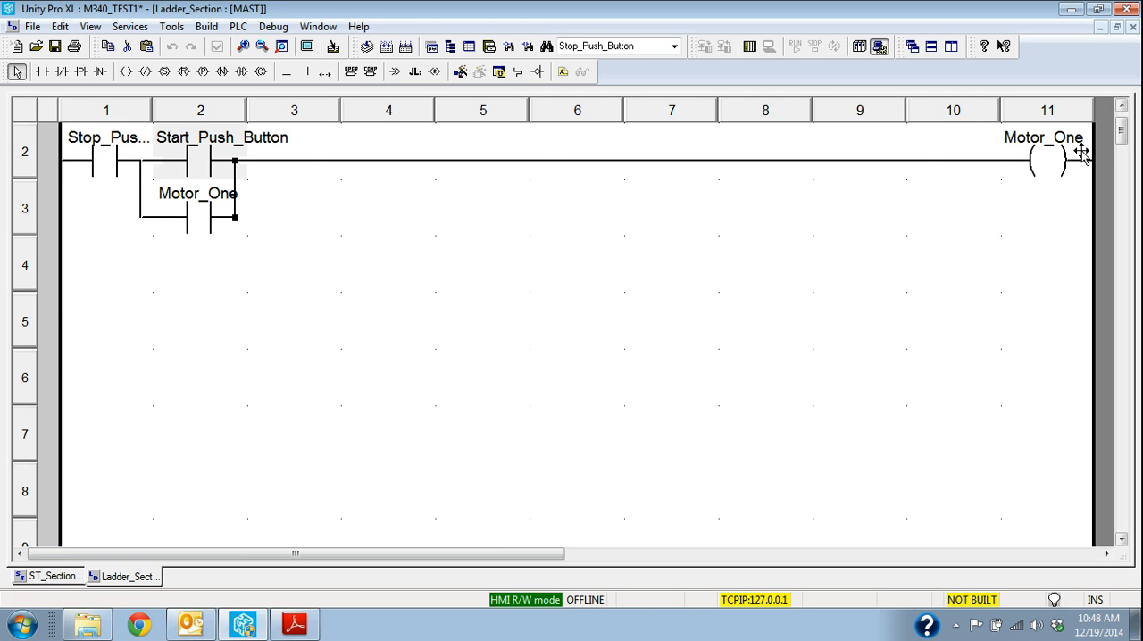
# - Check the Stop and Motor_One contacts, then extend the statement with 'or Motor_one'
pyautogui.click(92, 167)
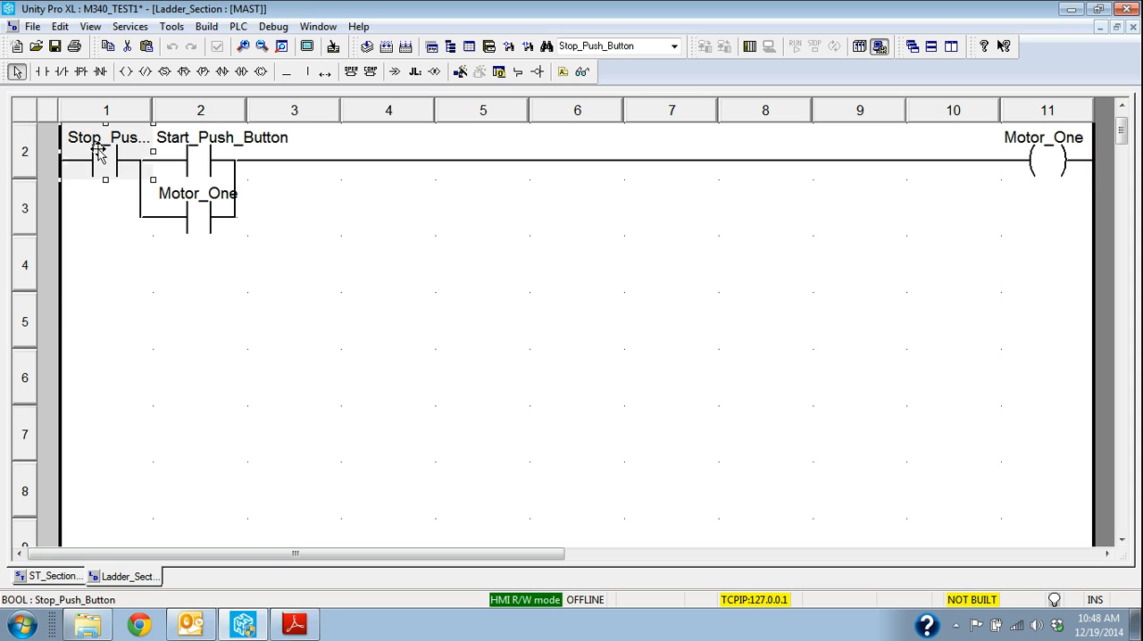
pyautogui.click(198, 157)
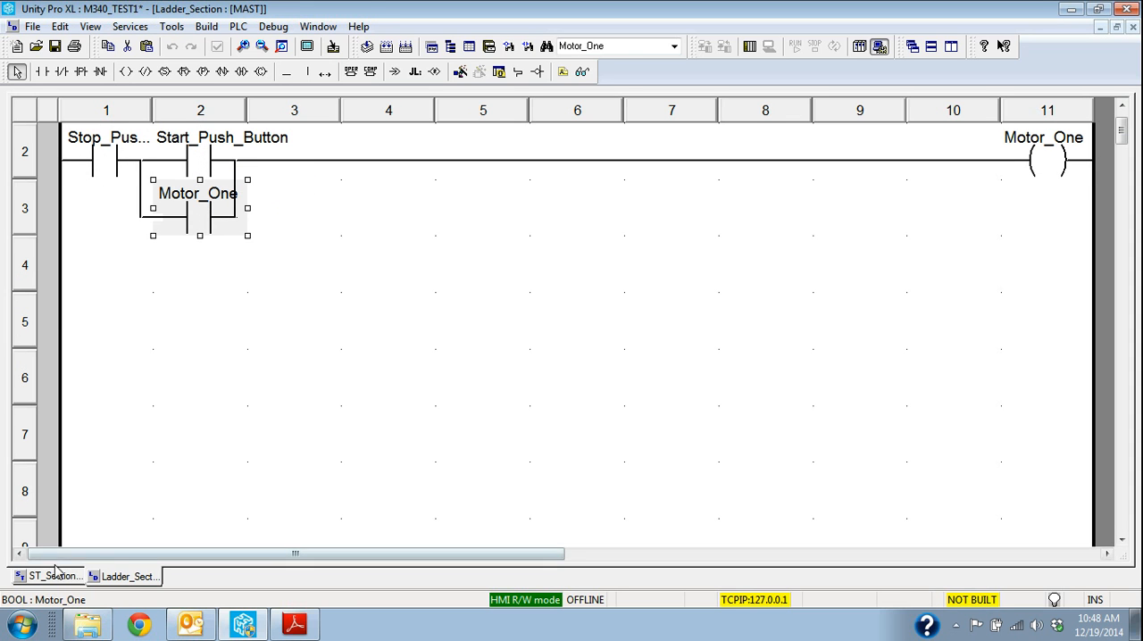
pyautogui.click(56, 576)
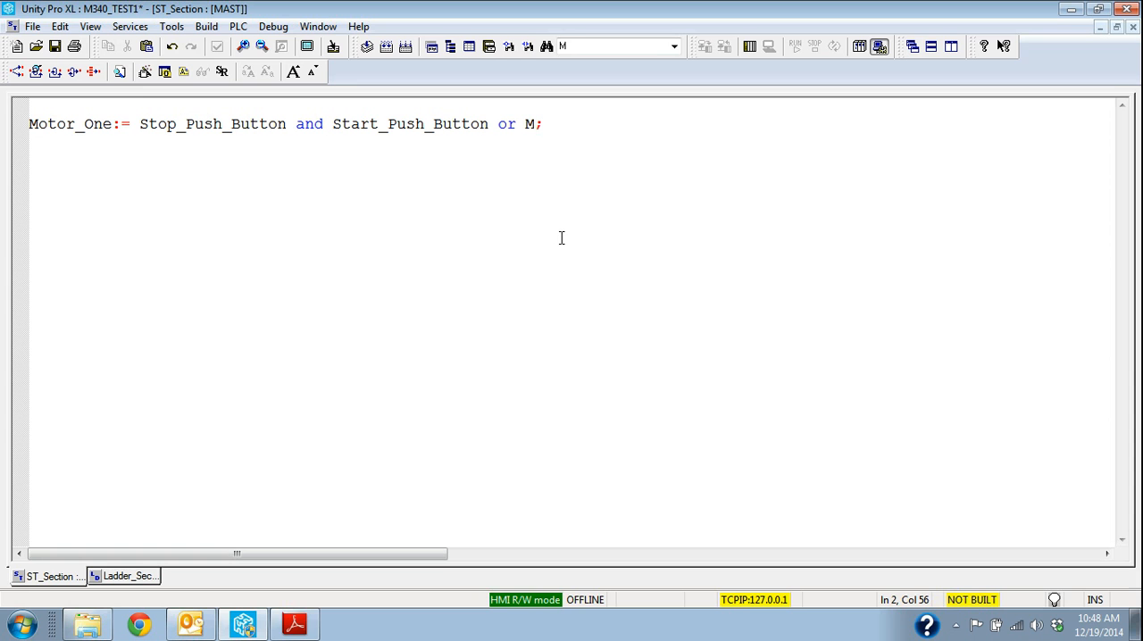
pyautogui.write('otor')
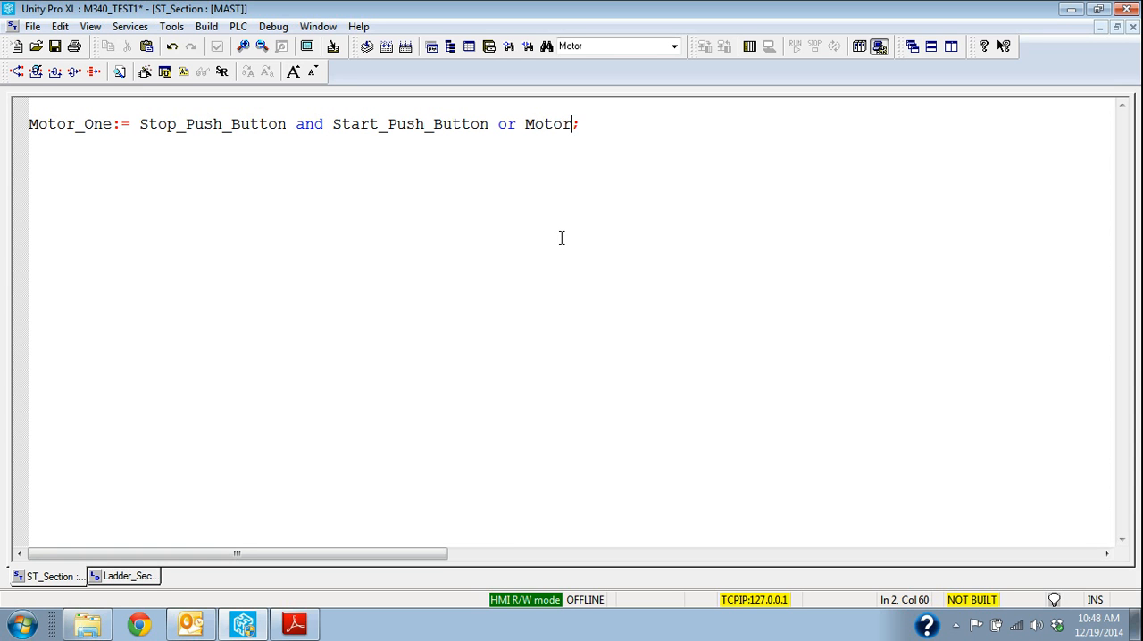
pyautogui.write('_one')
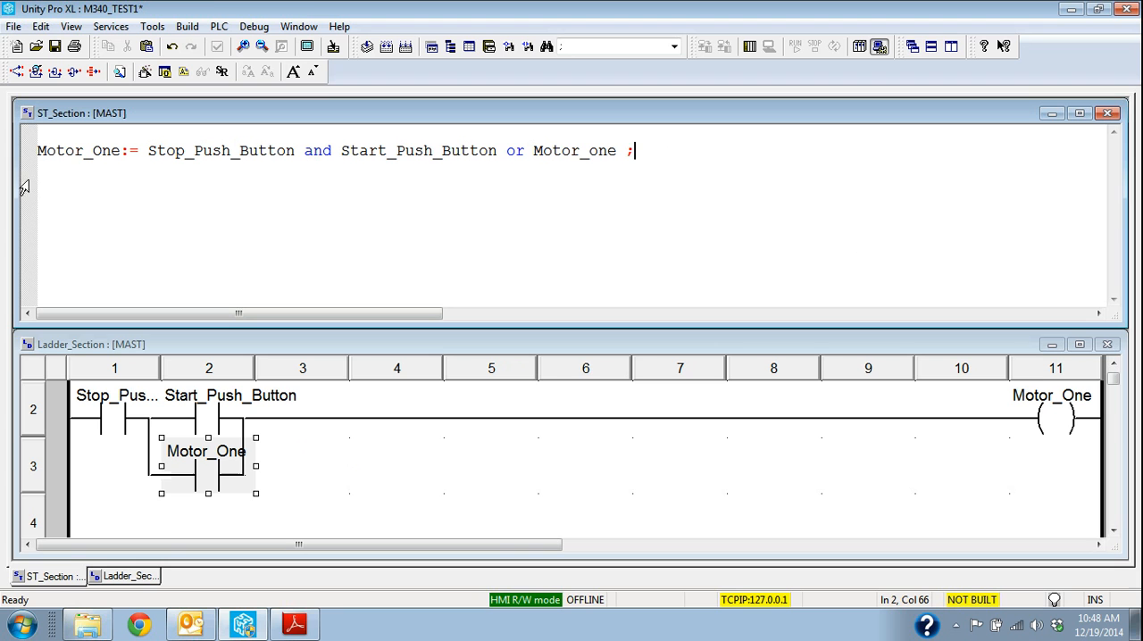
pyautogui.moveTo(652, 150)
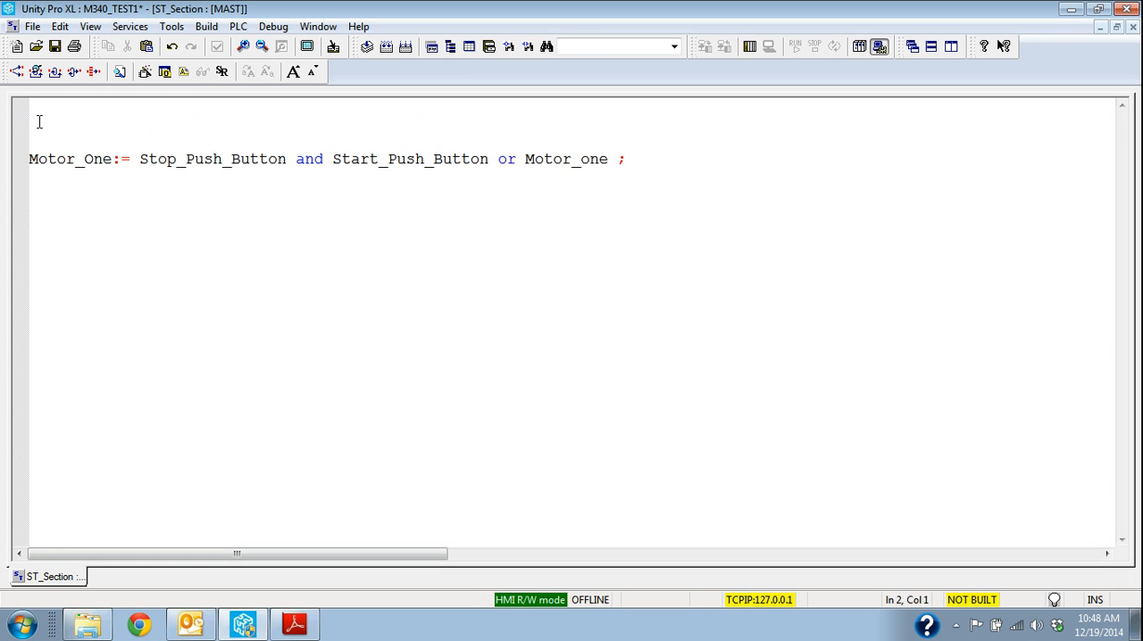
# - Type the comment '(* This is a 3 wire start*)' above the Motor_One statement
pyautogui.write('(* This is')
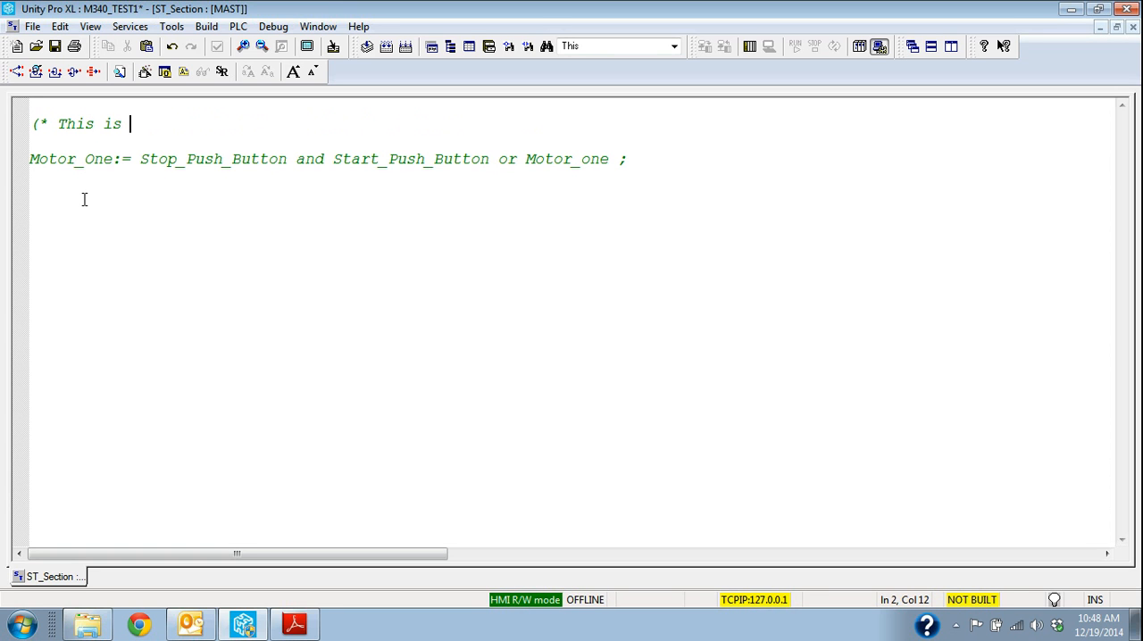
pyautogui.write('a 3 wire')
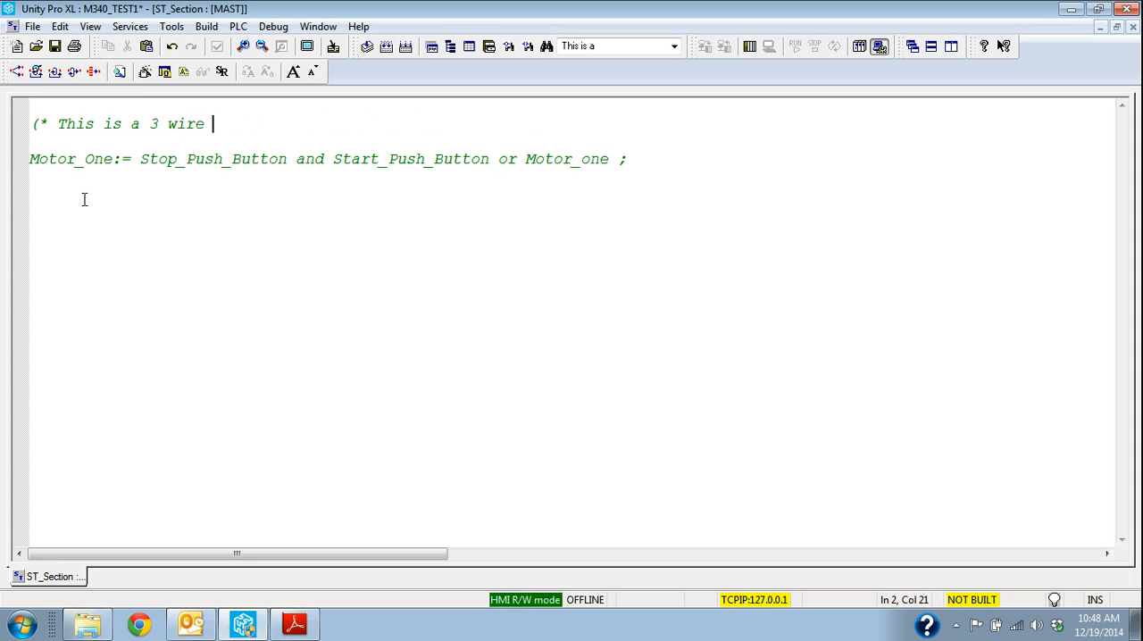
pyautogui.write('start')
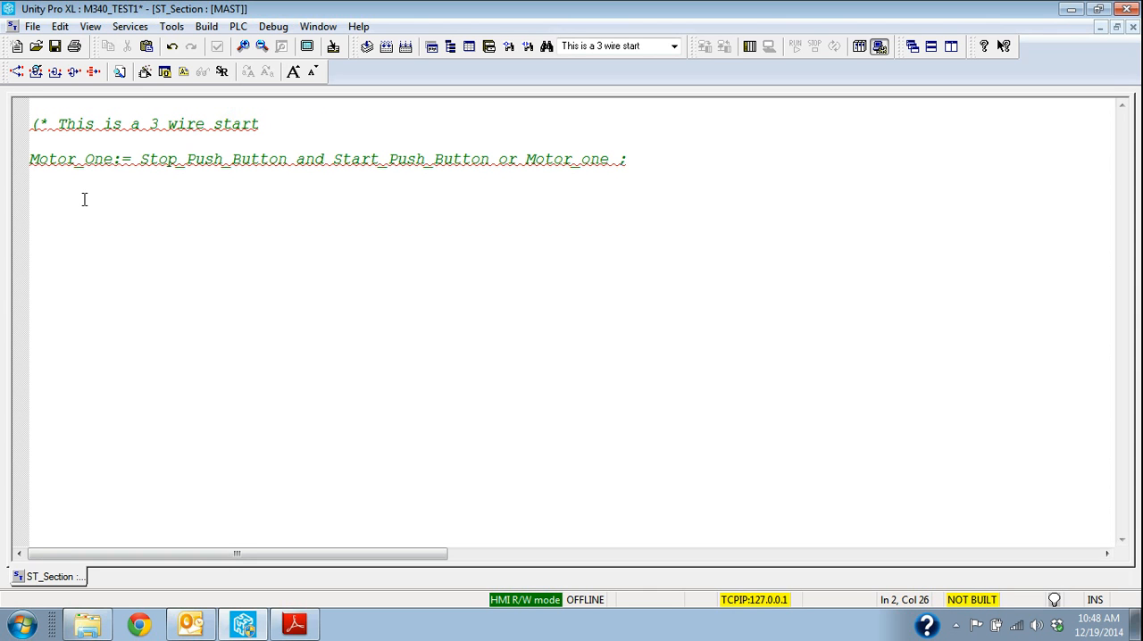
pyautogui.write('*)')
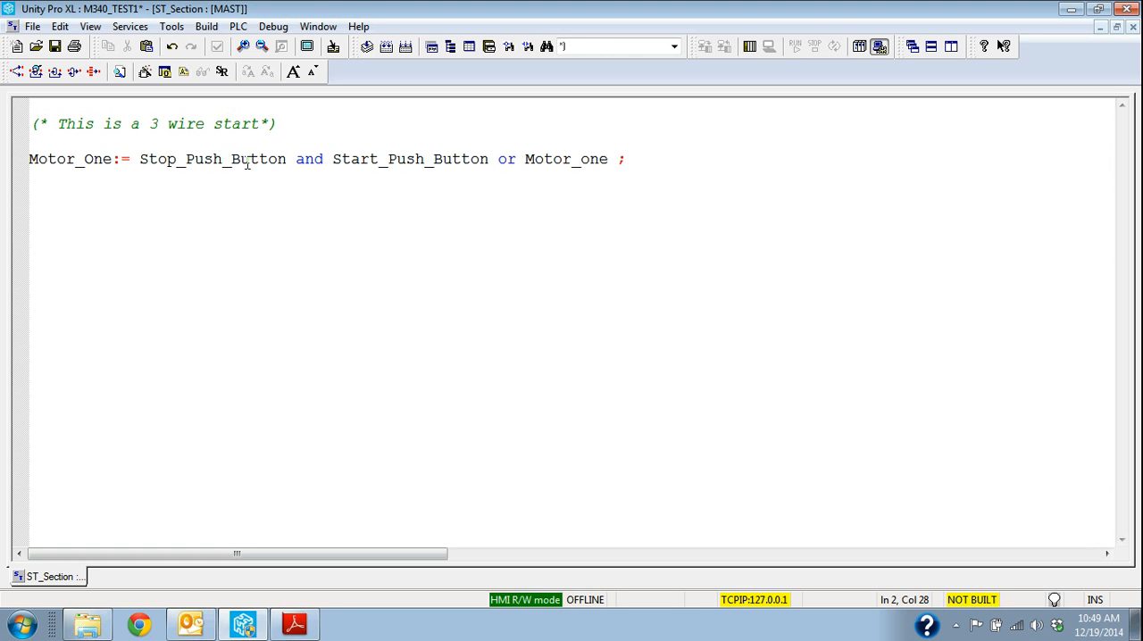
pyautogui.click(143, 159)
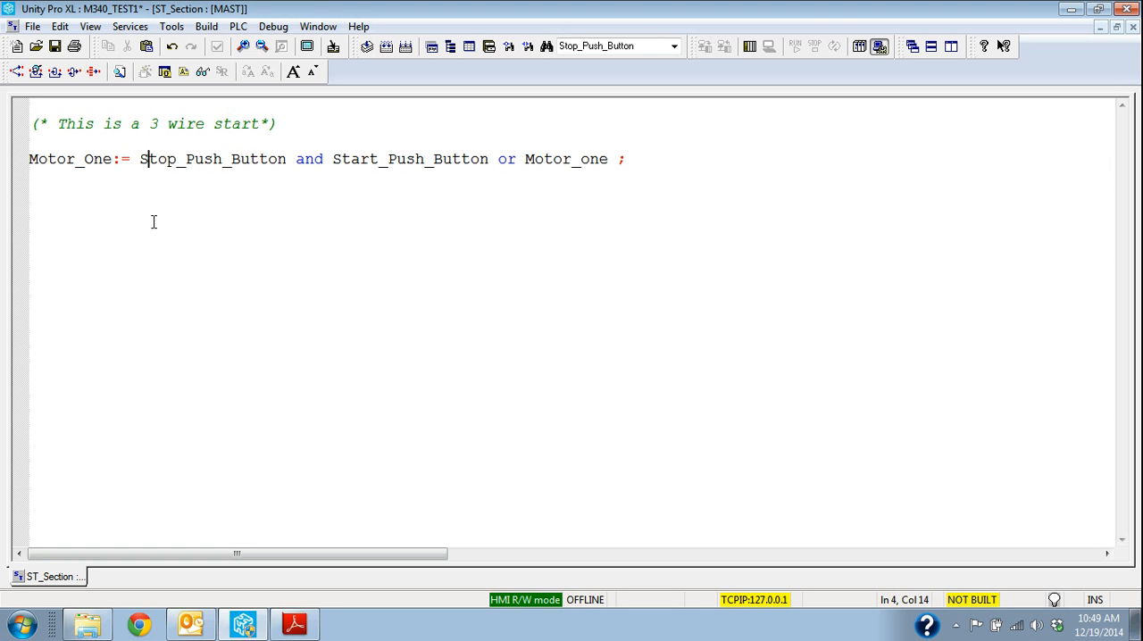
pyautogui.click(630, 159)
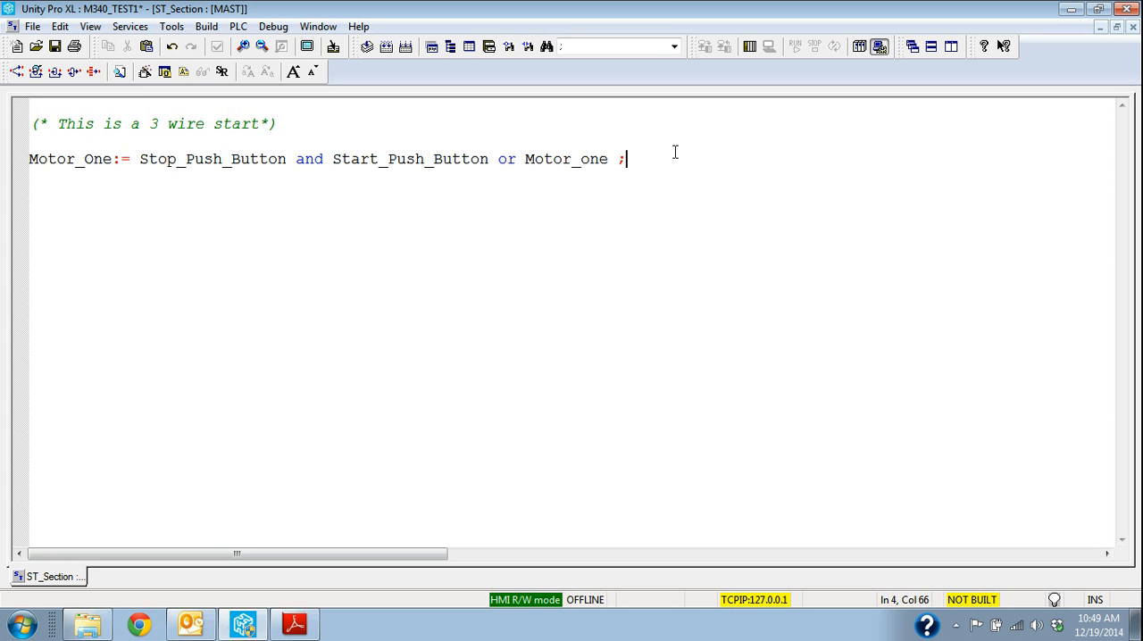
pyautogui.moveTo(292, 295)
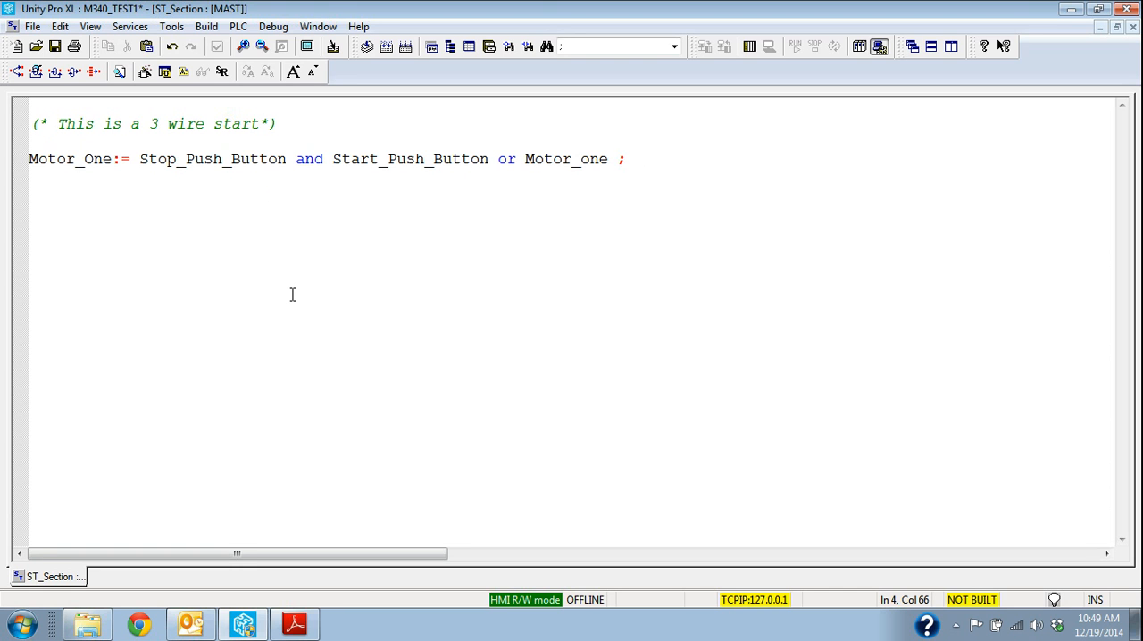
pyautogui.click(206, 26)
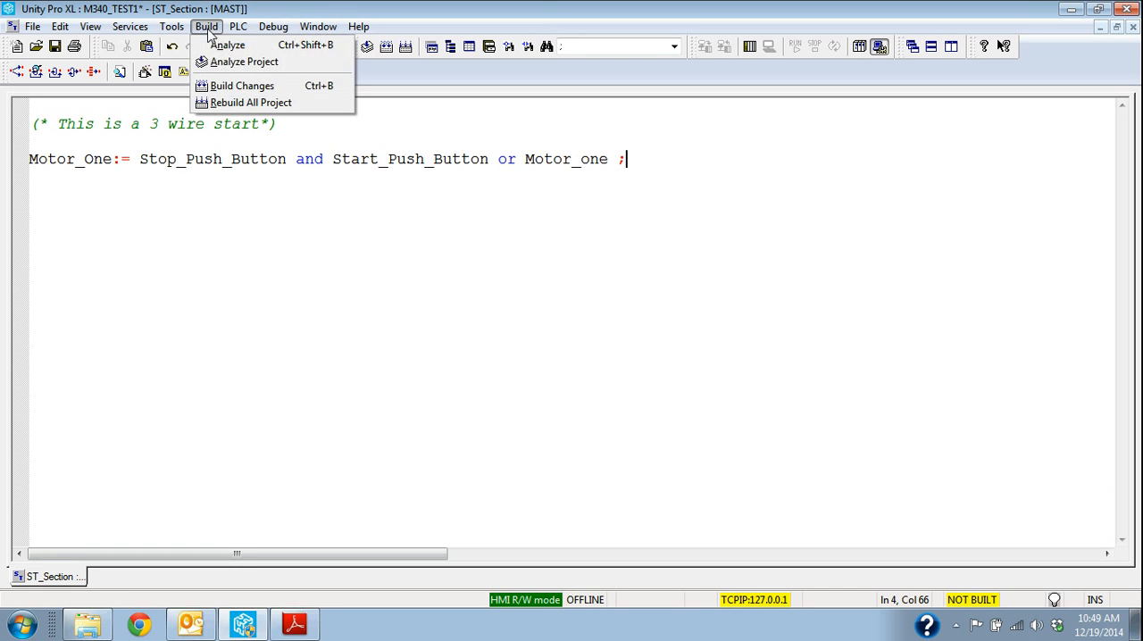
# - Run Build Changes and confirm Yes for the modified sections
pyautogui.click(242, 85)
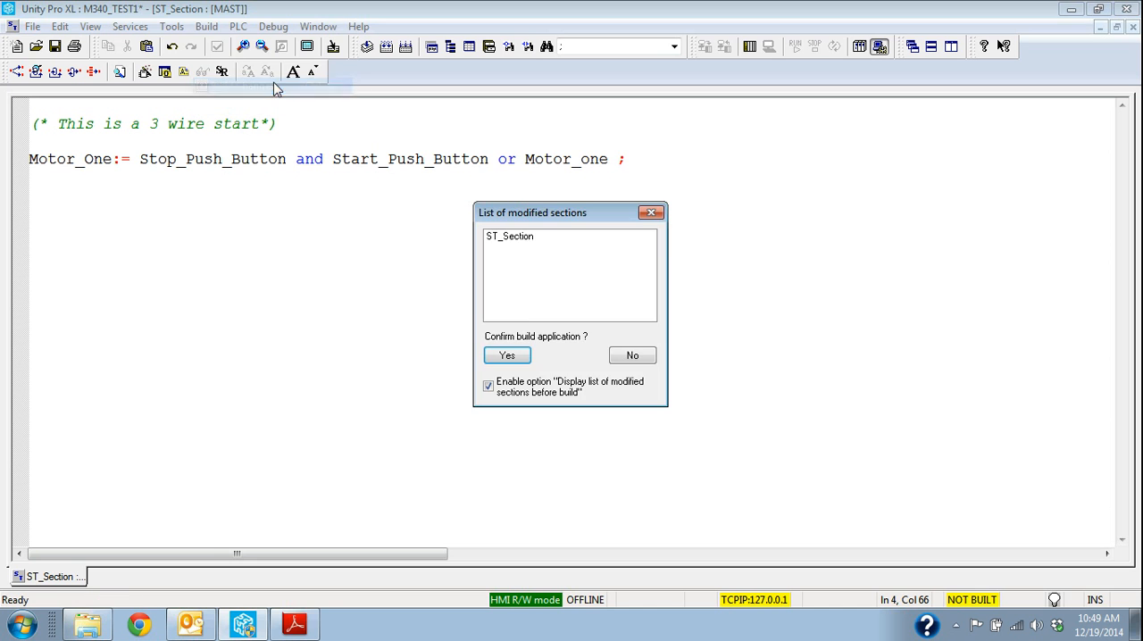
pyautogui.click(508, 354)
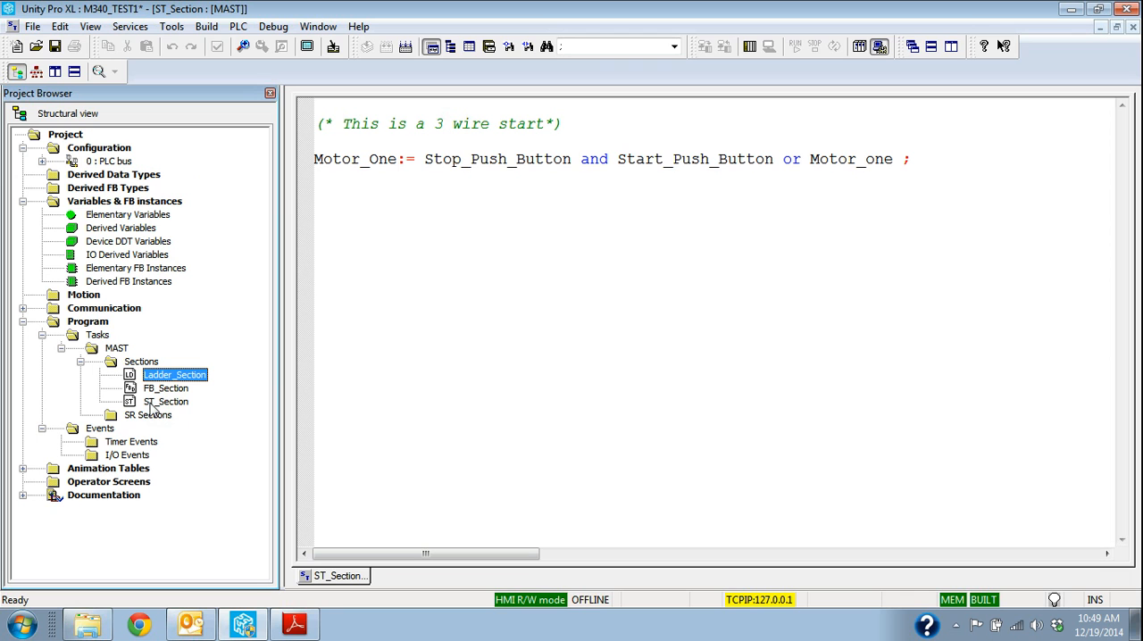
pyautogui.click(555, 159)
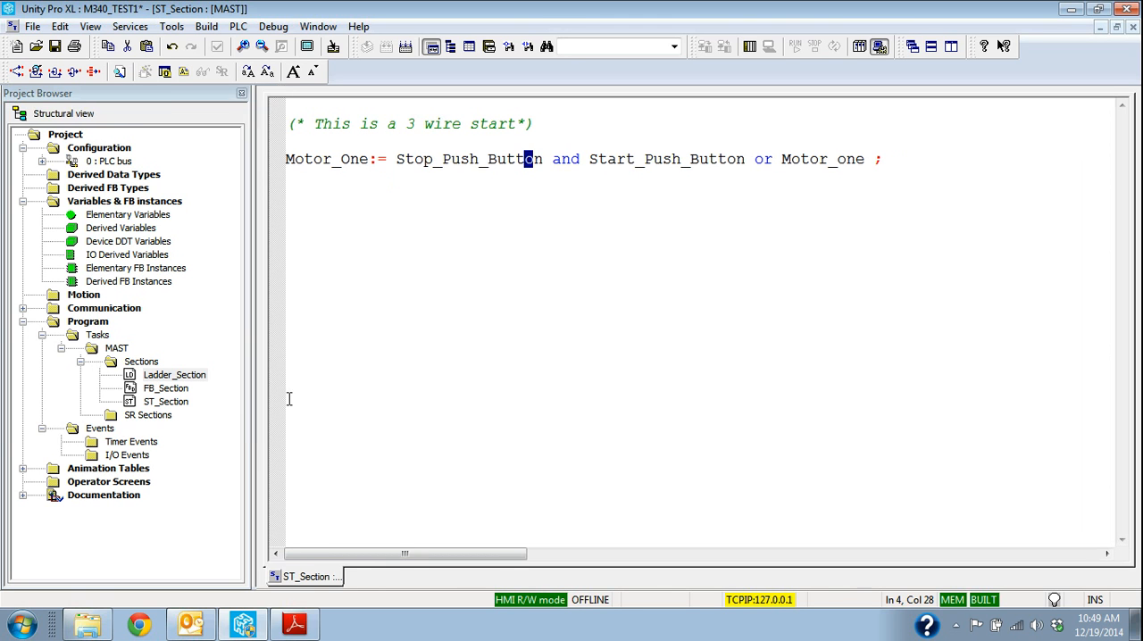
pyautogui.moveTo(176, 387)
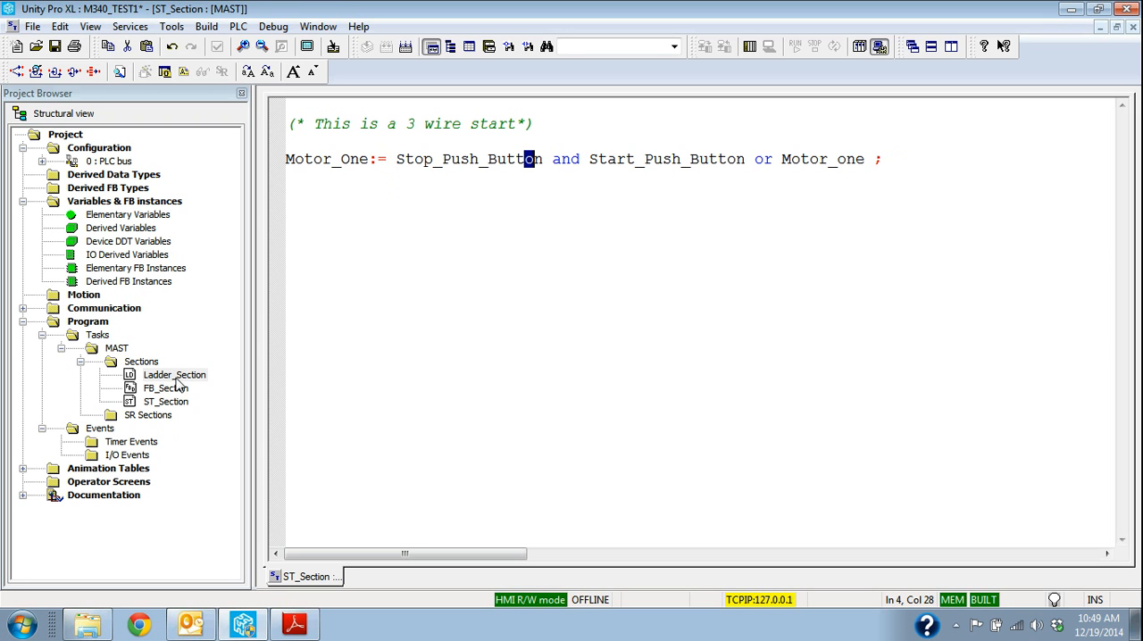
pyautogui.moveTo(182, 385)
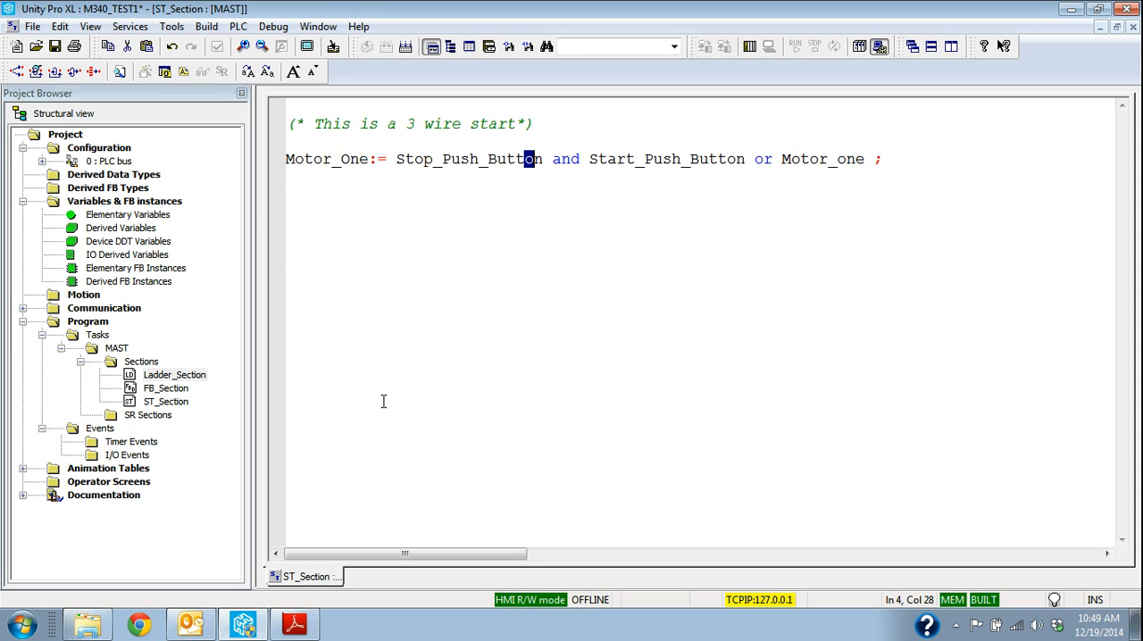
pyautogui.moveTo(364, 413)
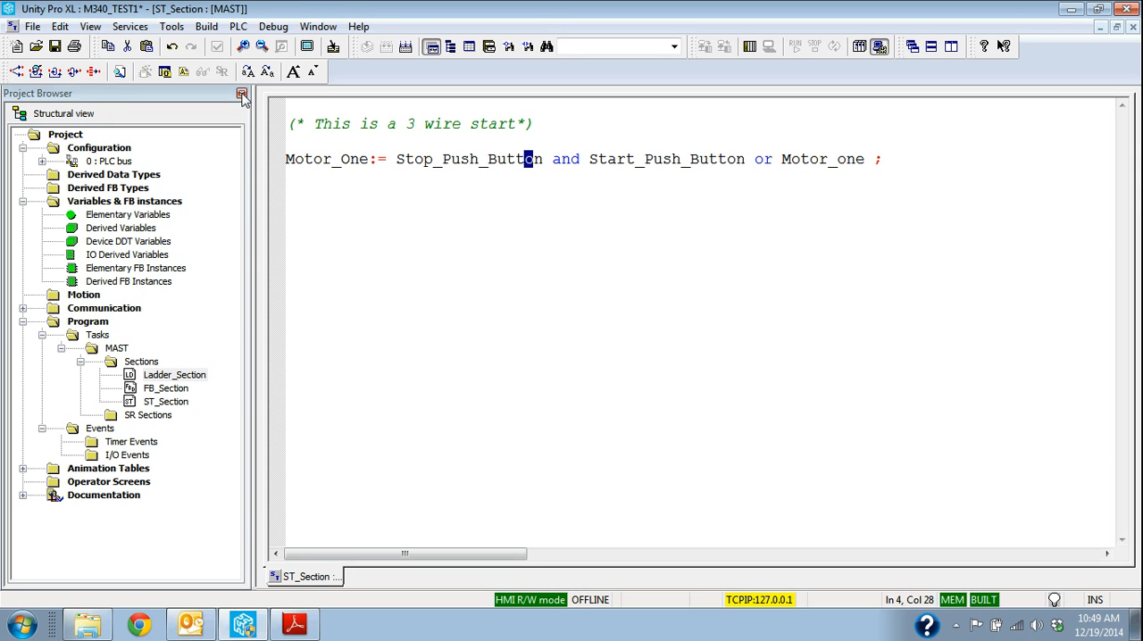
pyautogui.moveTo(345, 277)
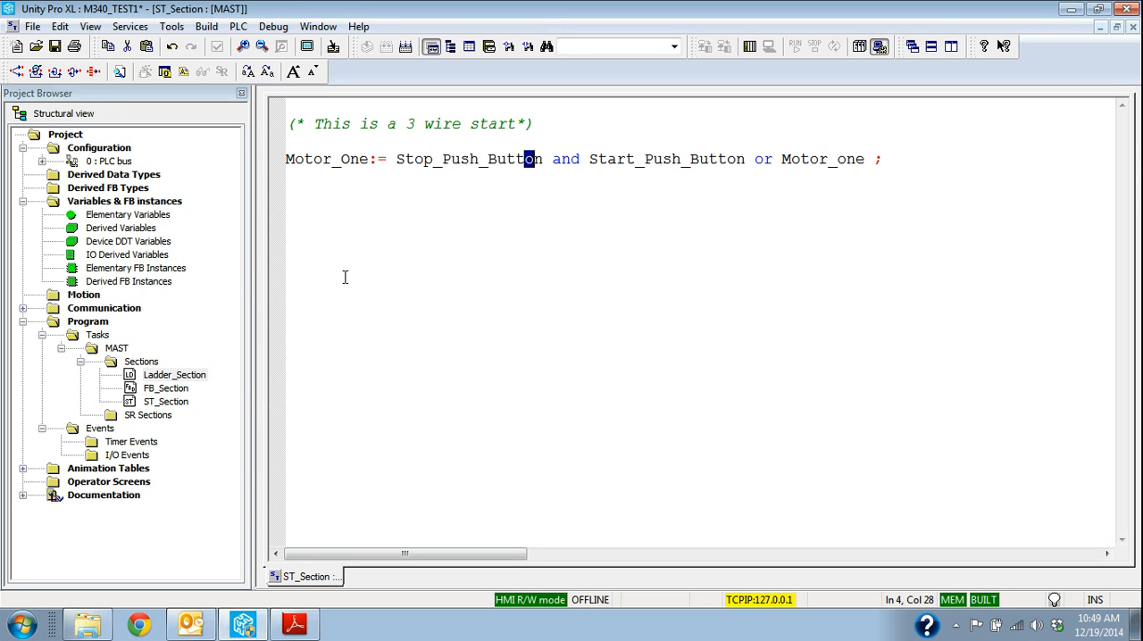